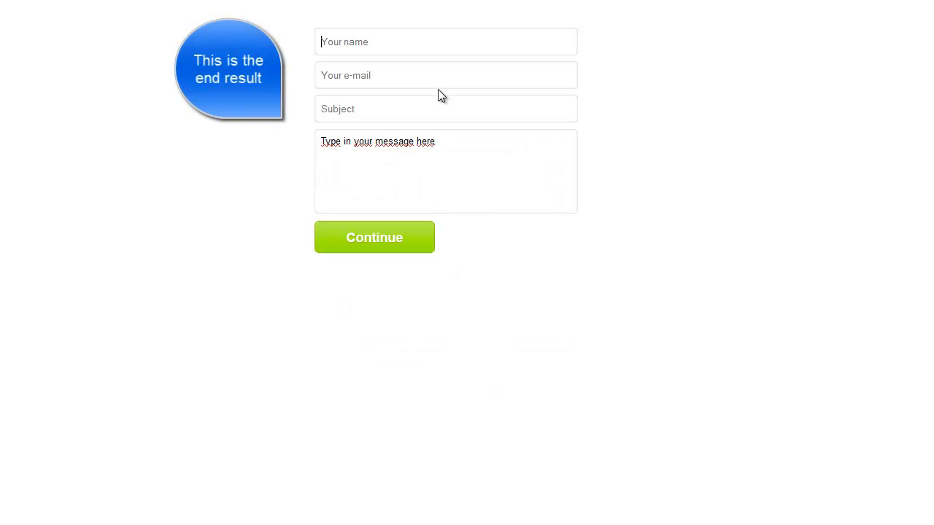
Step: Enter 'My name' in the name field and start 'test@t' in the e-mail field
{"action": "type", "text": "My name"}
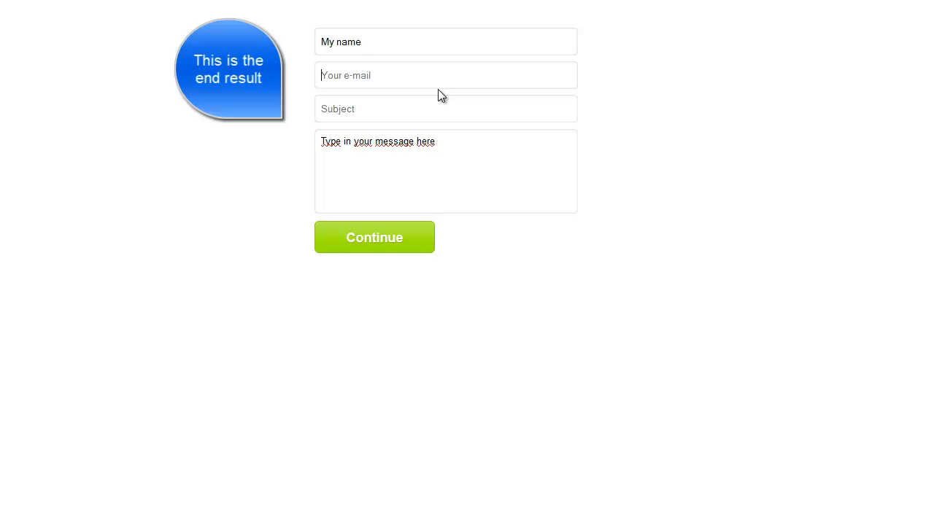
{"action": "type", "text": "test@t"}
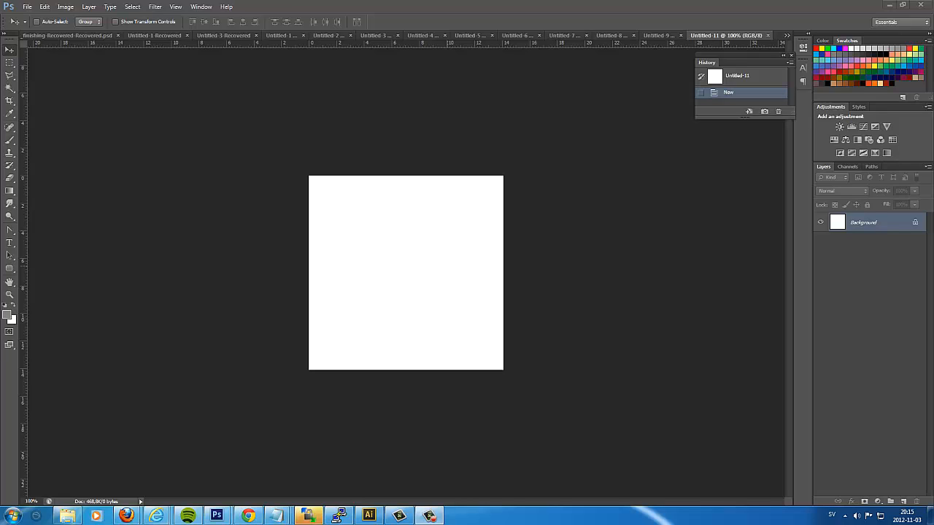
{"action": "mouse_move", "coordinate": [776, 316]}
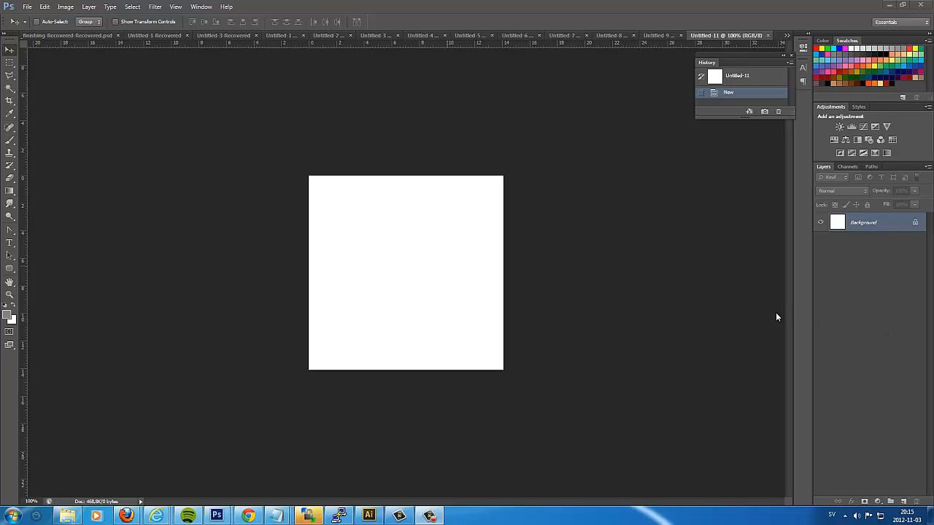
{"action": "mouse_move", "coordinate": [908, 325]}
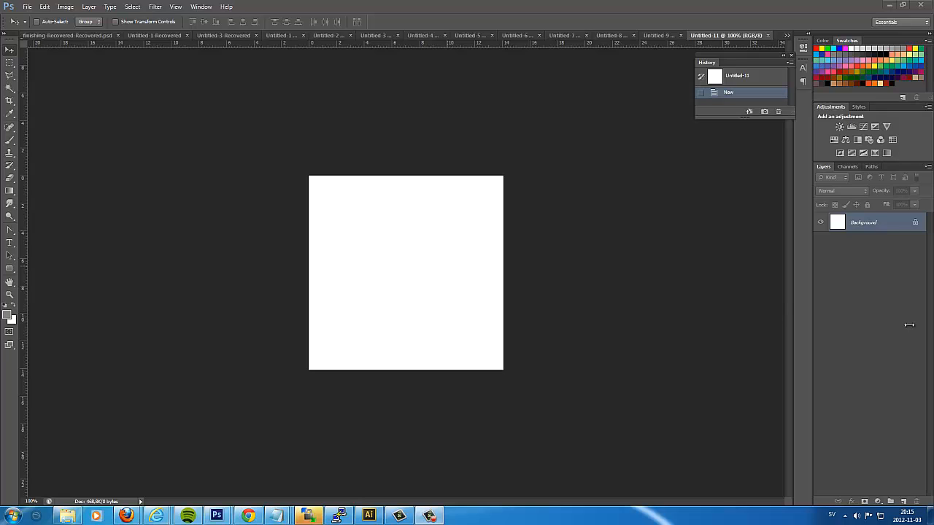
{"action": "mouse_move", "coordinate": [645, 275]}
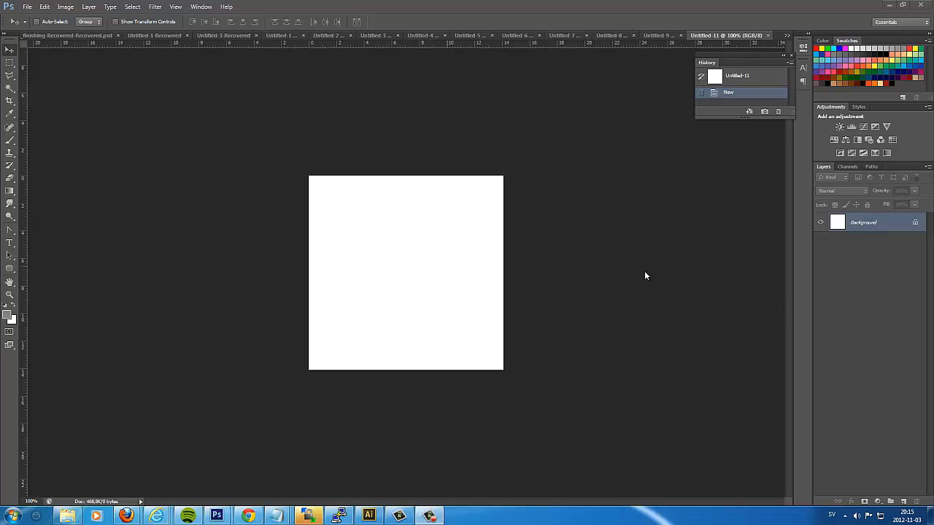
Step: Create a new 400 × 400 pixel, 72 ppi document with a white background
{"action": "left_click", "coordinate": [27, 6]}
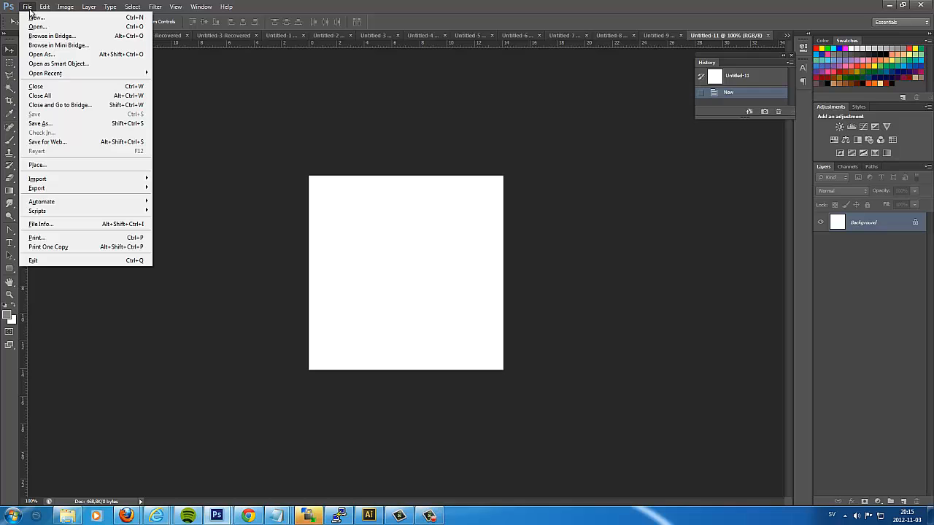
{"action": "left_click", "coordinate": [35, 17]}
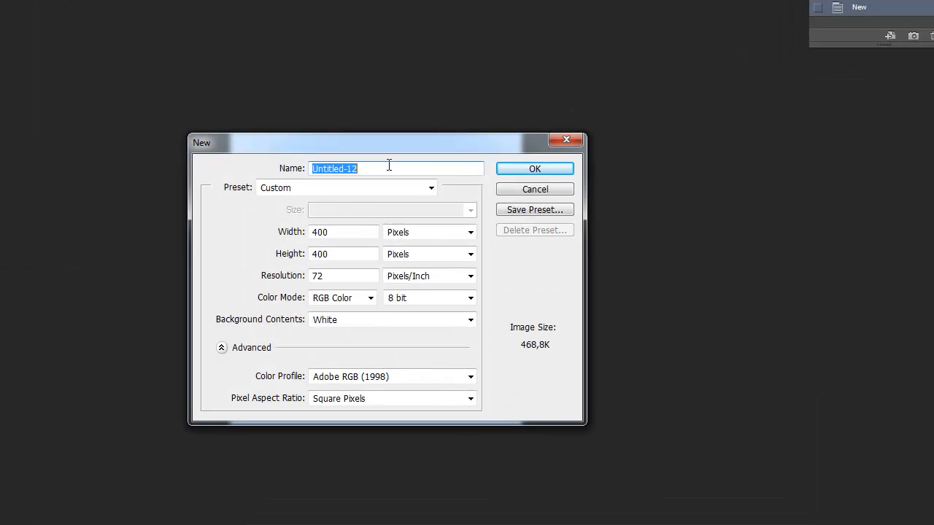
{"action": "left_click", "coordinate": [343, 232]}
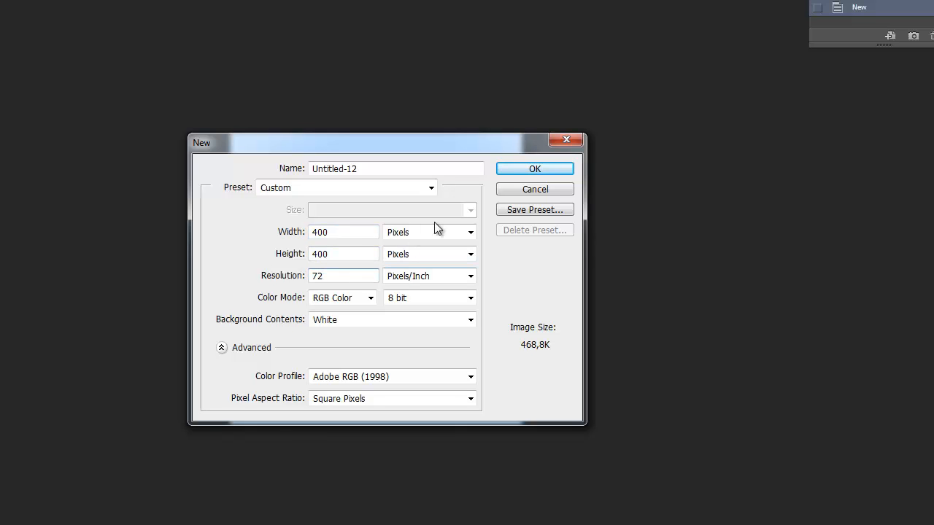
{"action": "left_click", "coordinate": [534, 169]}
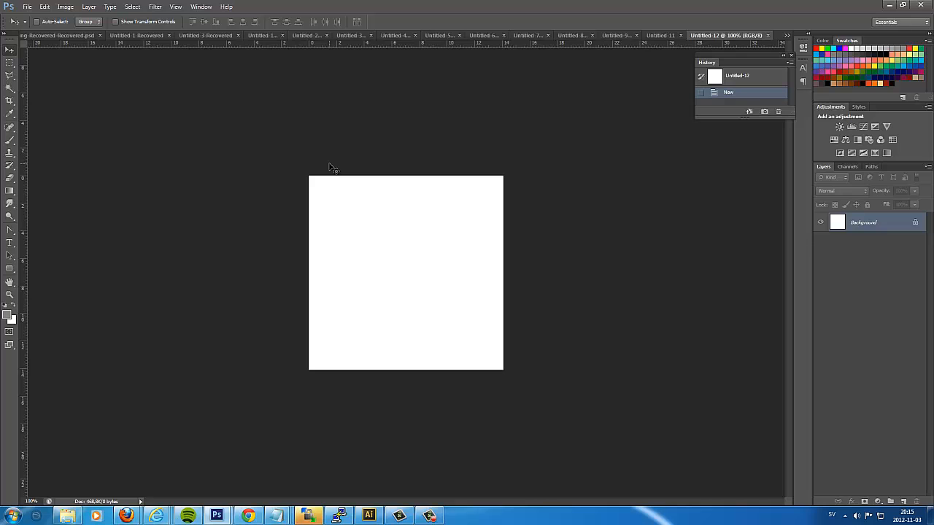
{"action": "mouse_move", "coordinate": [392, 175]}
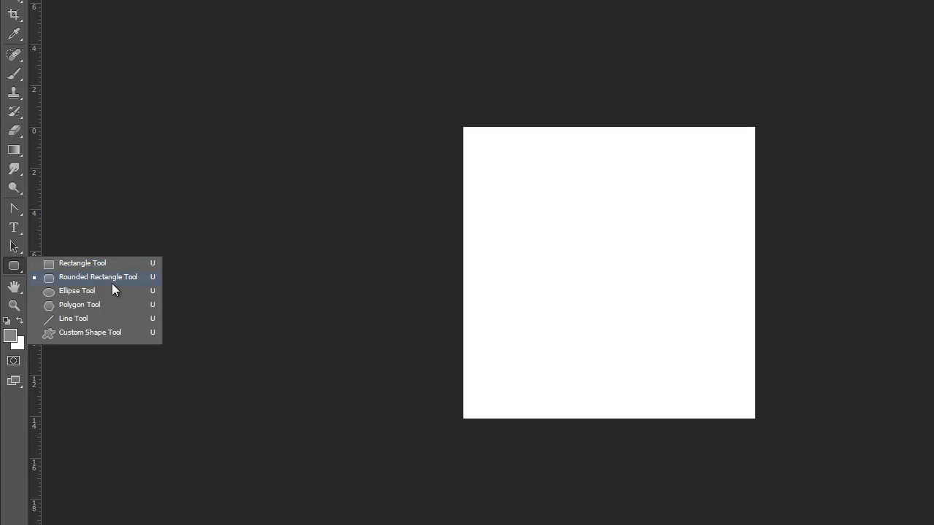
Step: Draw a wide grey rounded-rectangle bar across the top of the canvas
{"action": "left_click", "coordinate": [98, 277]}
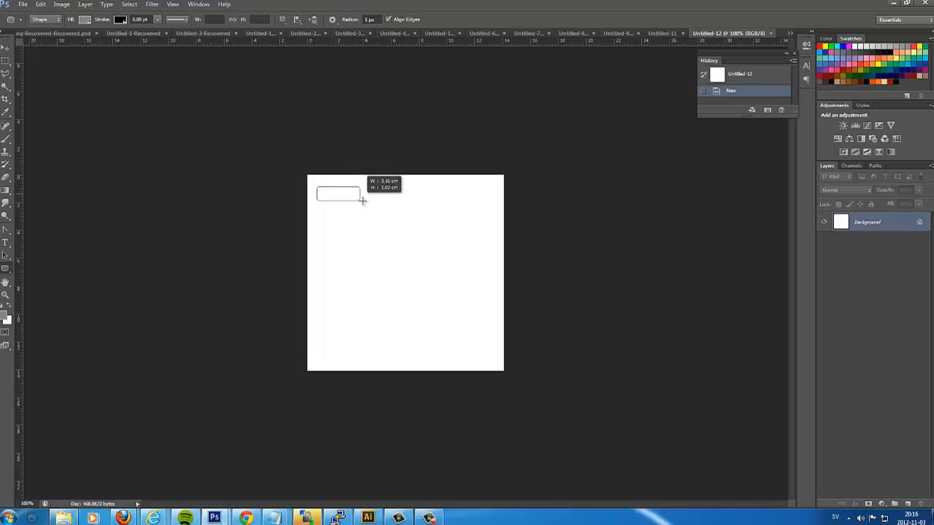
{"action": "left_click_drag", "start_coordinate": [362, 201], "coordinate": [474, 204]}
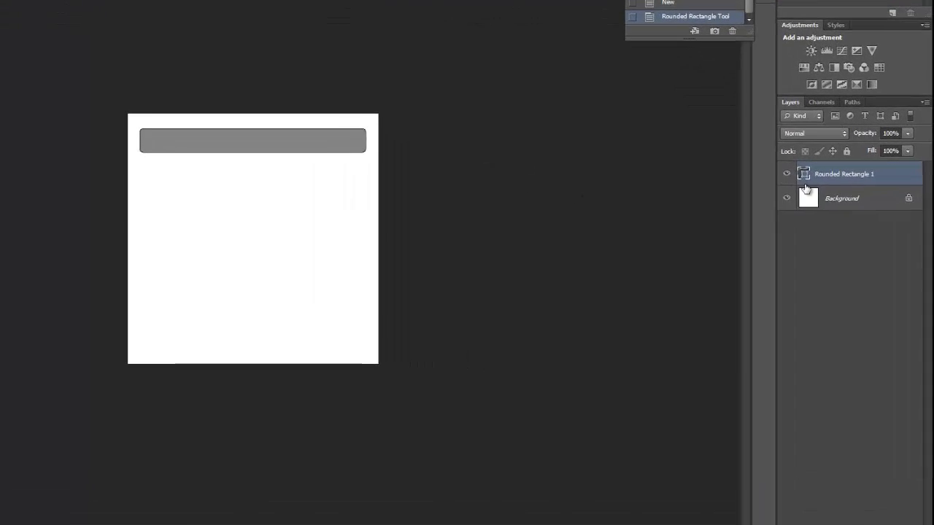
Step: Style the bar with a white colour overlay and a grey 75%, 3 px inner shadow
{"action": "double_click", "coordinate": [844, 174]}
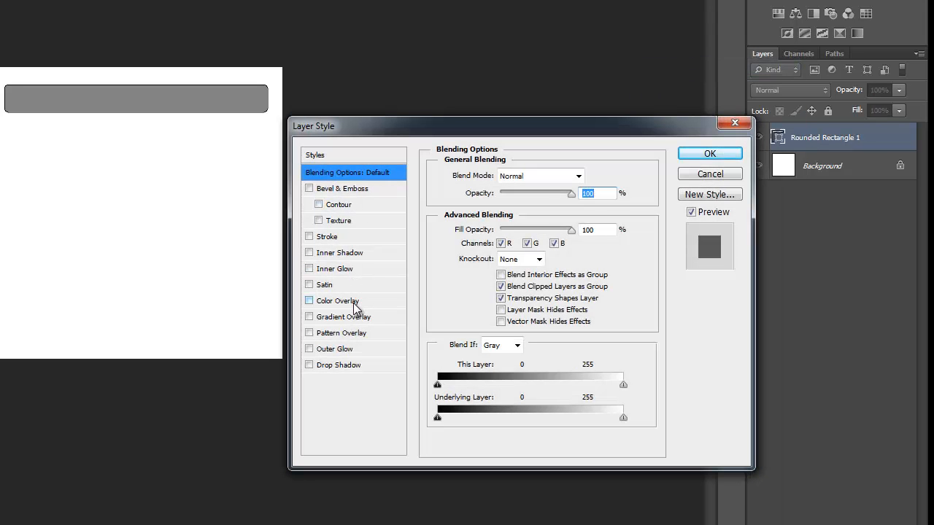
{"action": "left_click", "coordinate": [309, 301]}
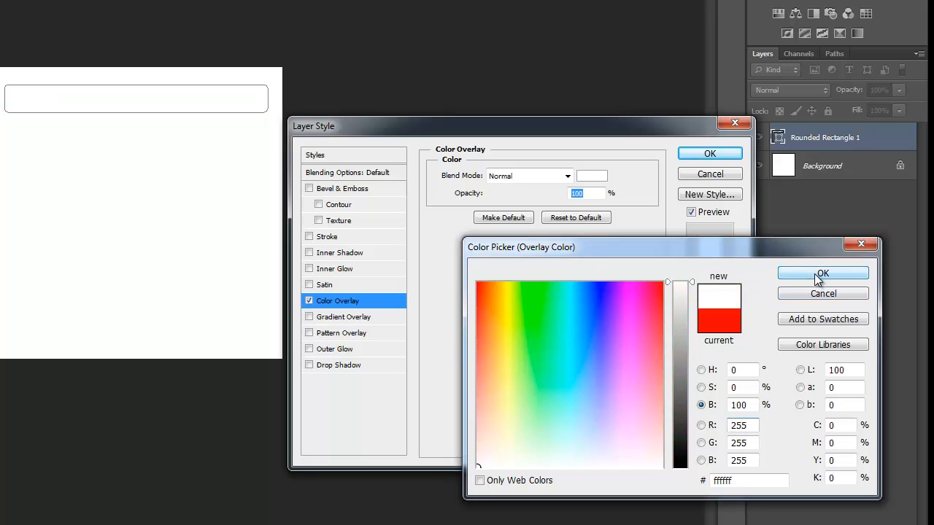
{"action": "left_click", "coordinate": [823, 273]}
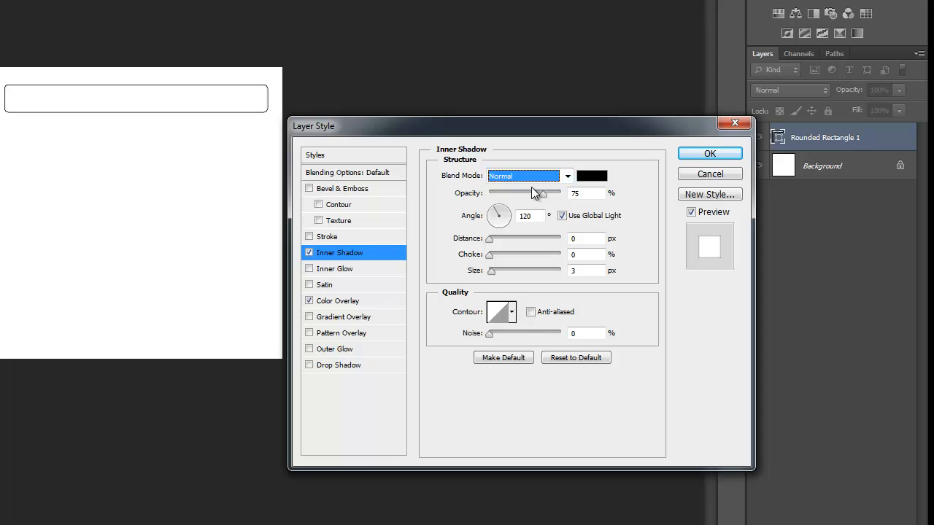
{"action": "left_click", "coordinate": [592, 175]}
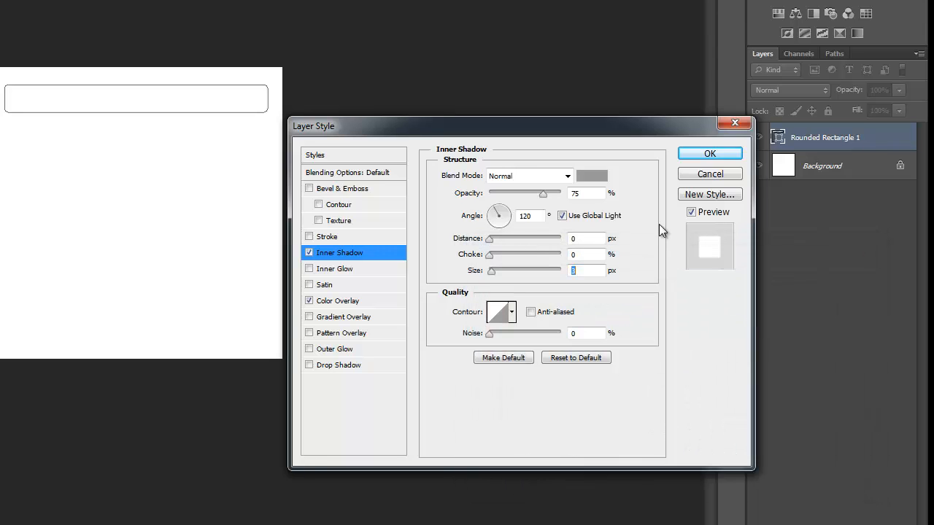
{"action": "left_click", "coordinate": [709, 153]}
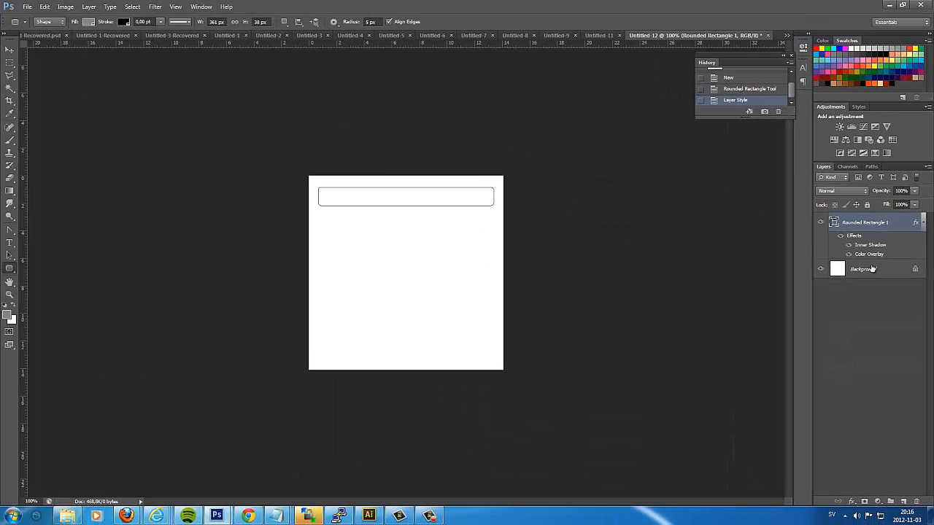
Step: Rename the Rounded Rectangle 1 layer to Input-field1
{"action": "left_click", "coordinate": [863, 269]}
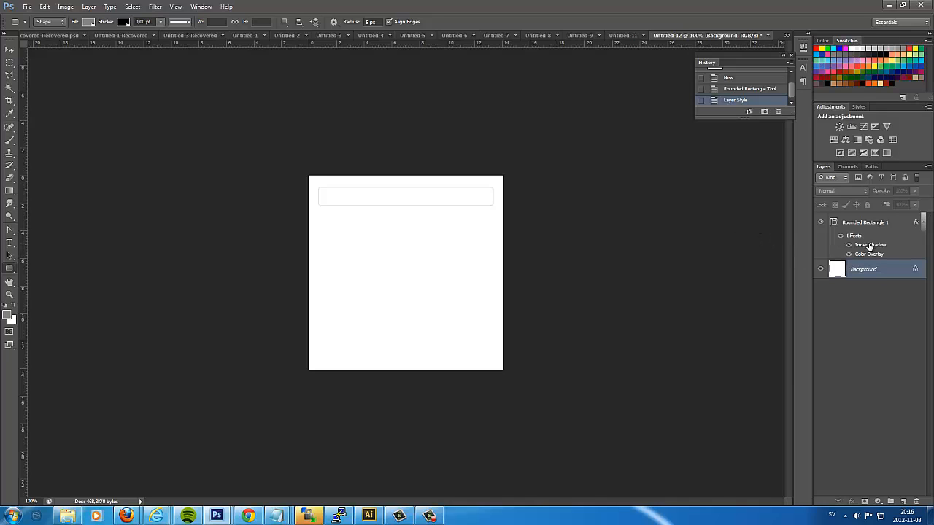
{"action": "mouse_move", "coordinate": [851, 231]}
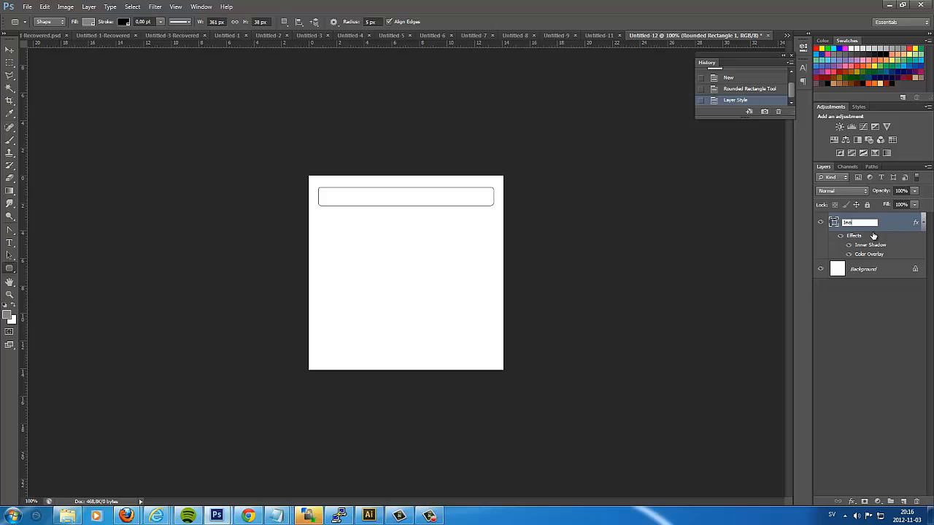
{"action": "type", "text": "Input-field1"}
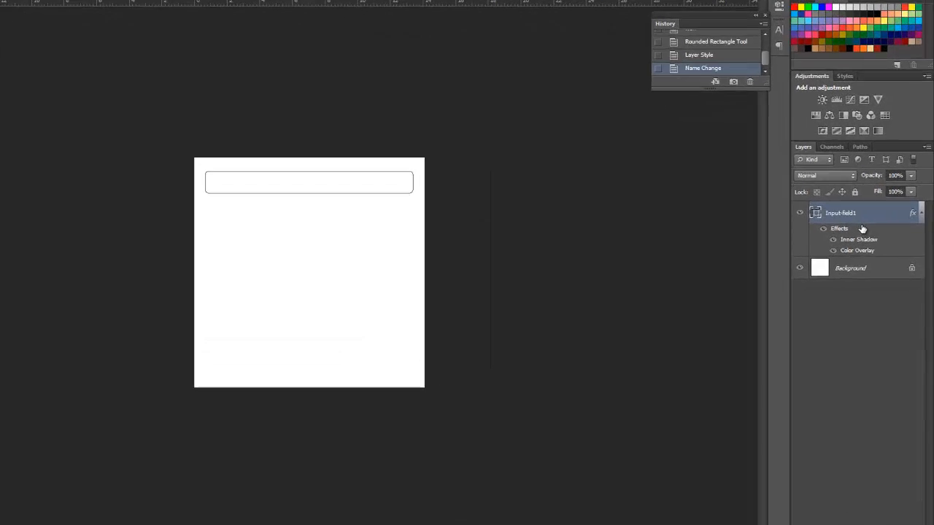
Step: Duplicate Input-field1 into a second field layer named Input-field2
{"action": "right_click", "coordinate": [840, 213]}
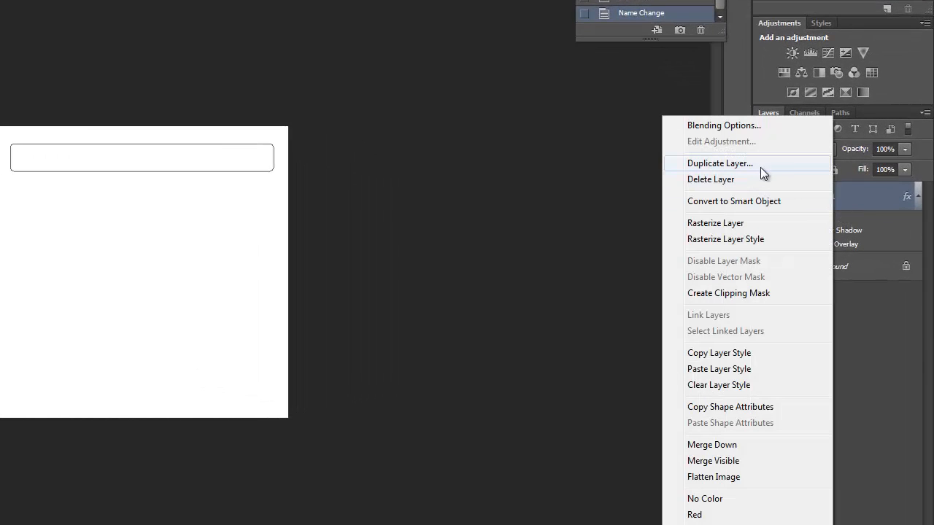
{"action": "left_click", "coordinate": [720, 163]}
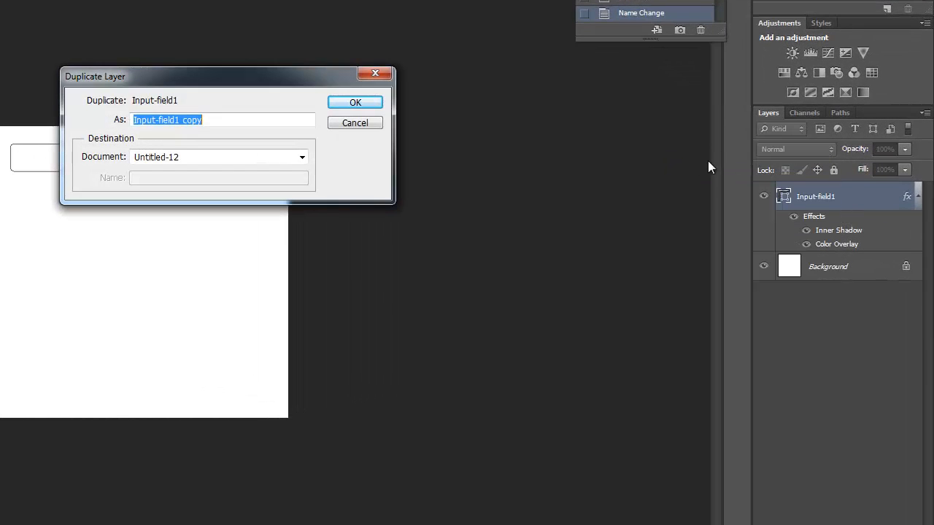
{"action": "left_click", "coordinate": [255, 120]}
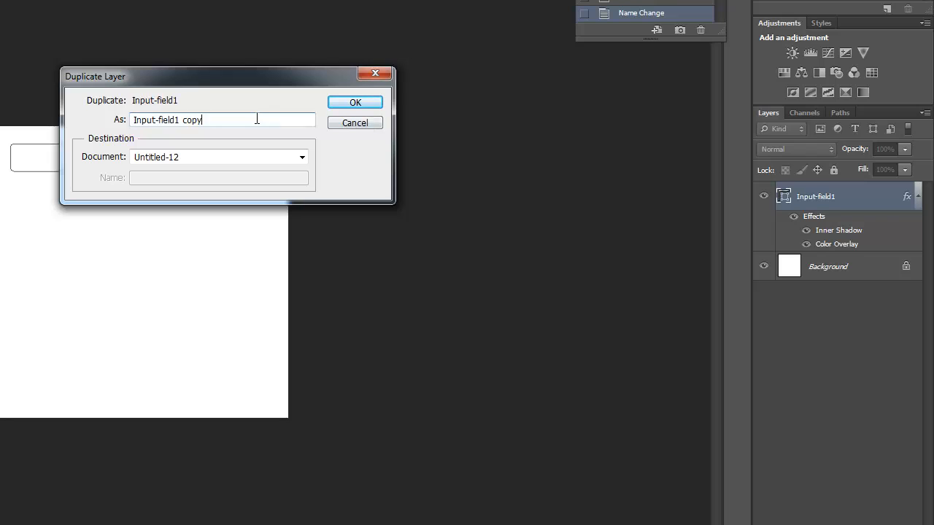
{"action": "left_click", "coordinate": [355, 102]}
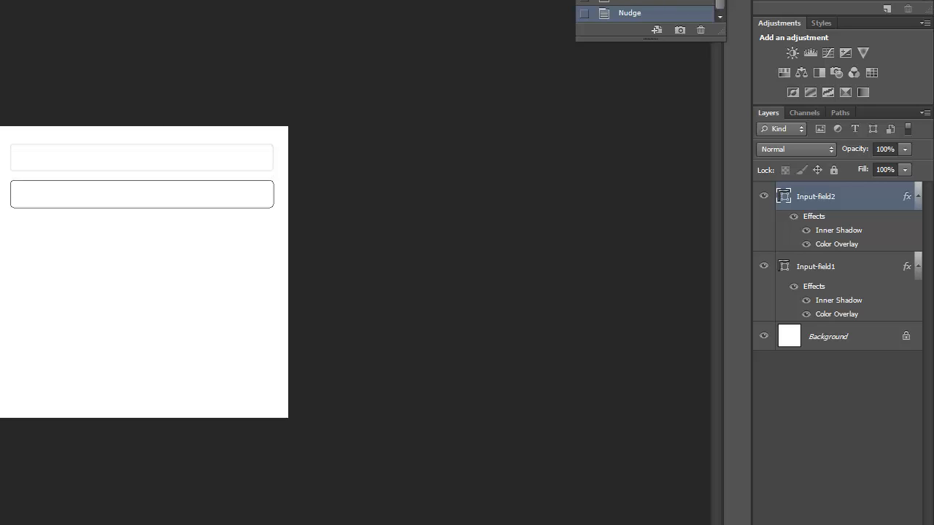
Step: Duplicate Input-field2 into Input-field3 positioned below the other two fields
{"action": "right_click", "coordinate": [814, 195]}
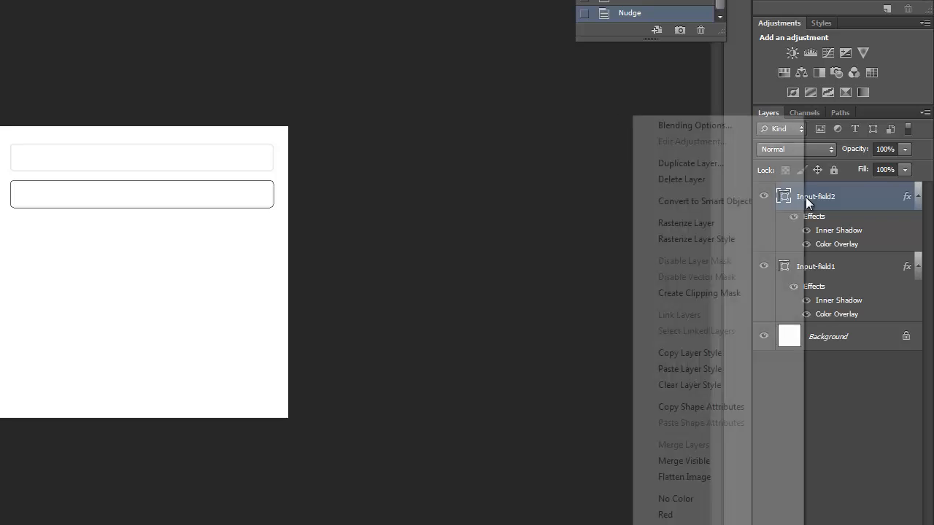
{"action": "left_click", "coordinate": [690, 164]}
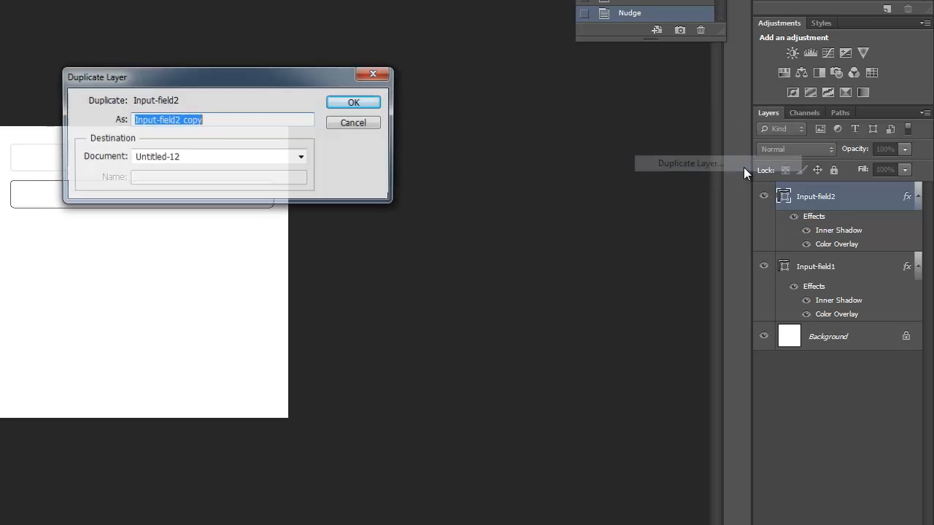
{"action": "type", "text": "Input-field2"}
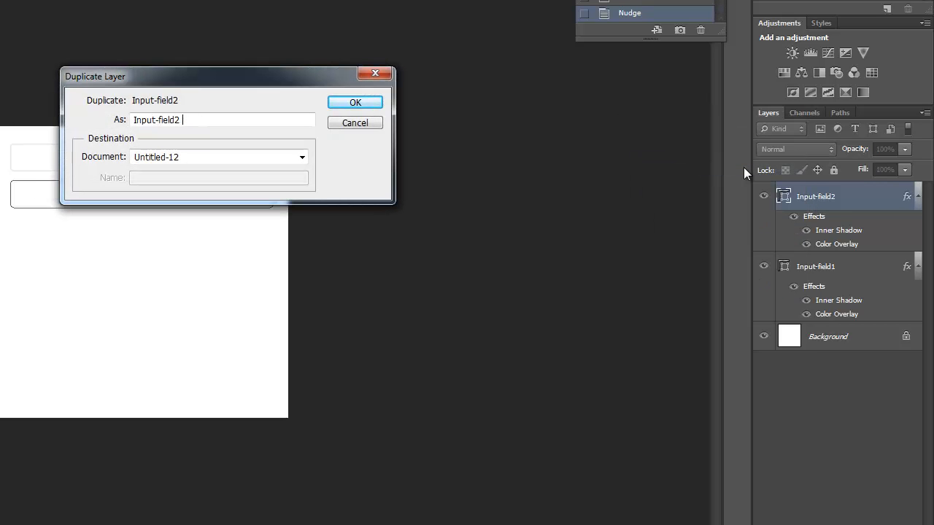
{"action": "type", "text": "Input-field3"}
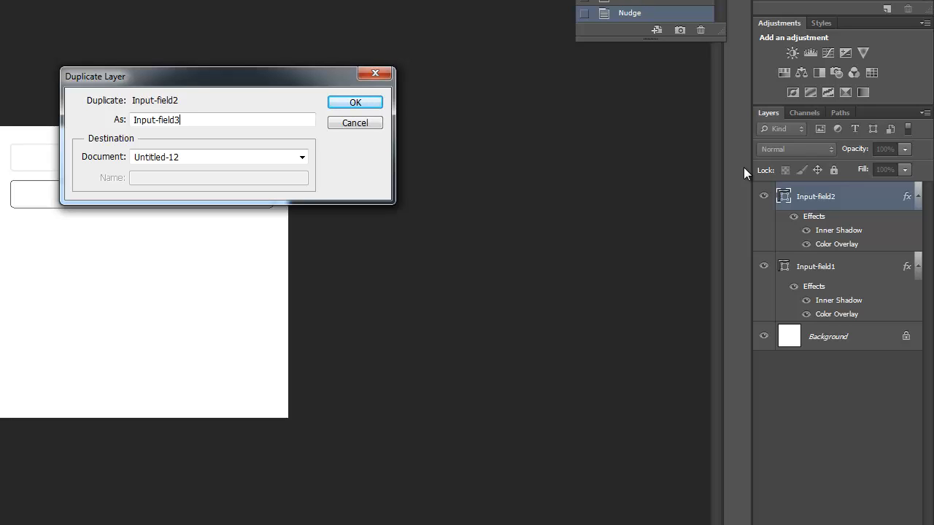
{"action": "left_click", "coordinate": [354, 102]}
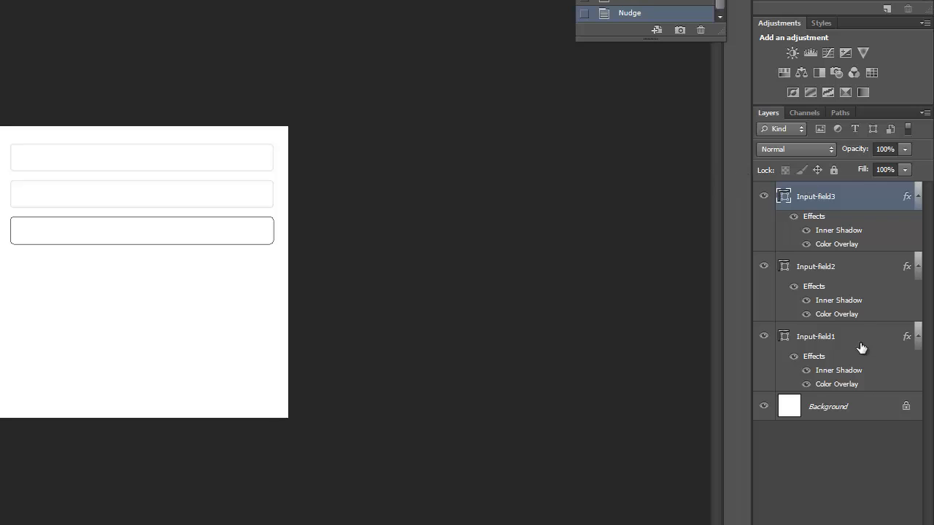
{"action": "left_click", "coordinate": [829, 405]}
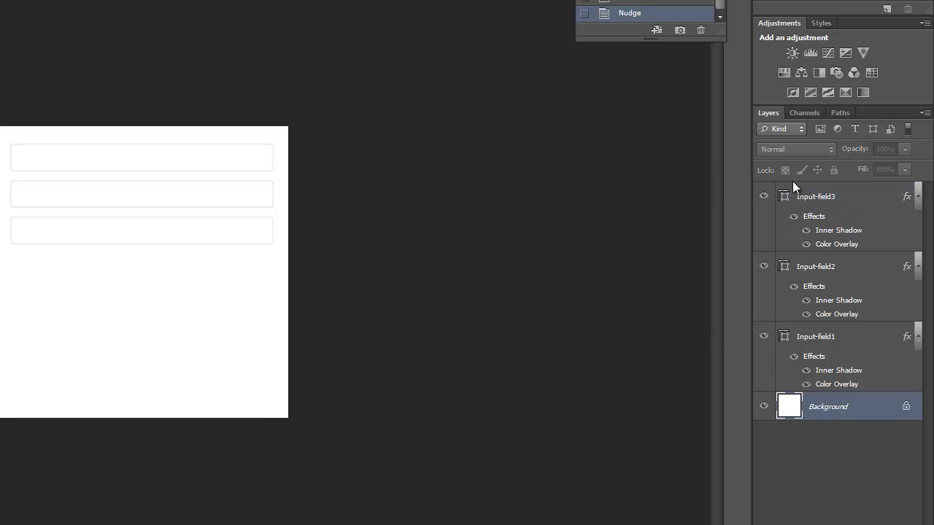
{"action": "left_click", "coordinate": [814, 195]}
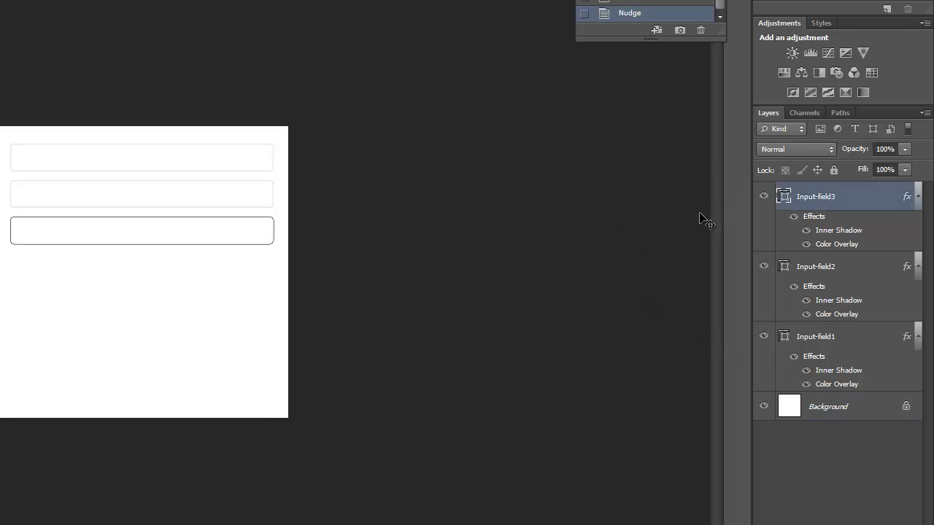
{"action": "mouse_move", "coordinate": [120, 199]}
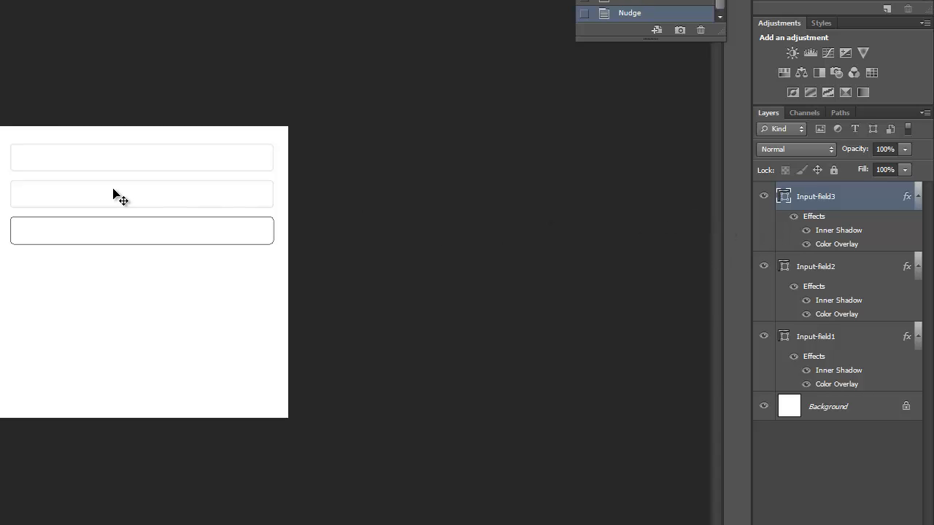
{"action": "mouse_move", "coordinate": [751, 199]}
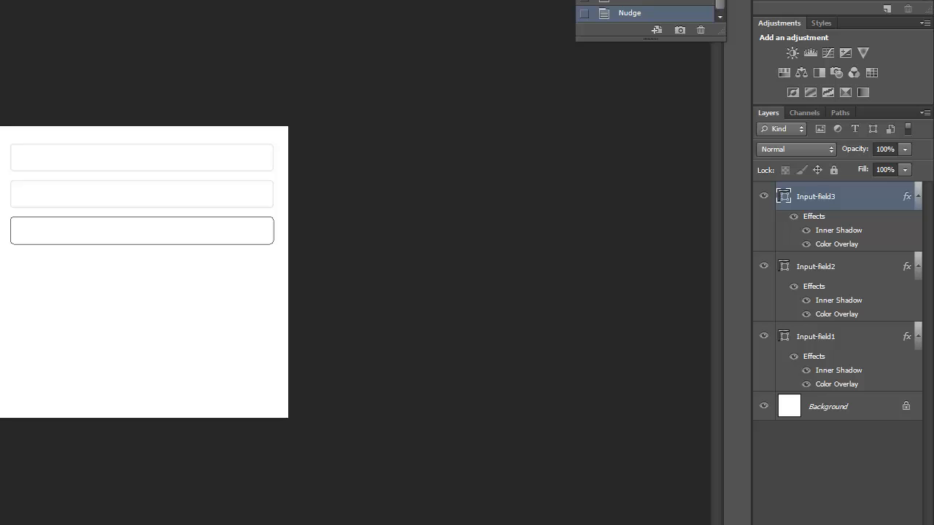
{"action": "mouse_move", "coordinate": [12, 254]}
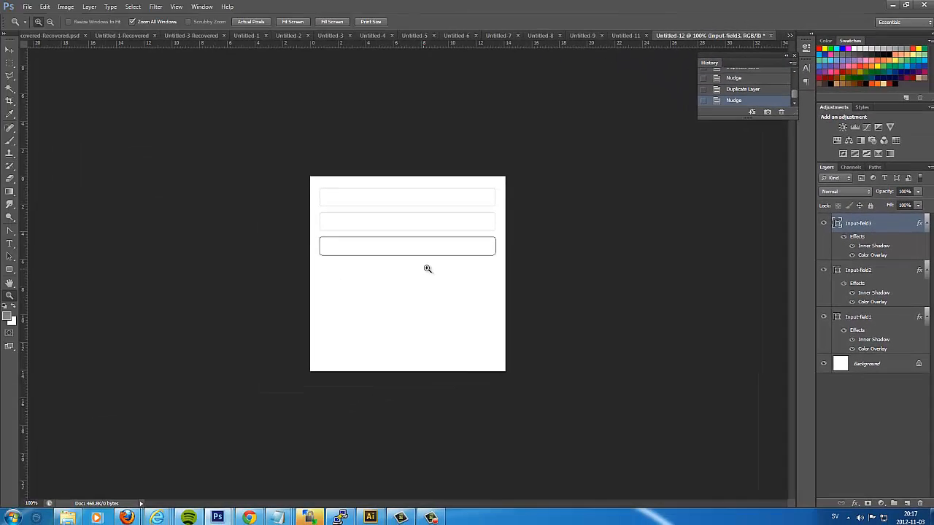
Step: Draw a large rounded rectangle under the three fields as the message box
{"action": "left_click", "coordinate": [429, 268]}
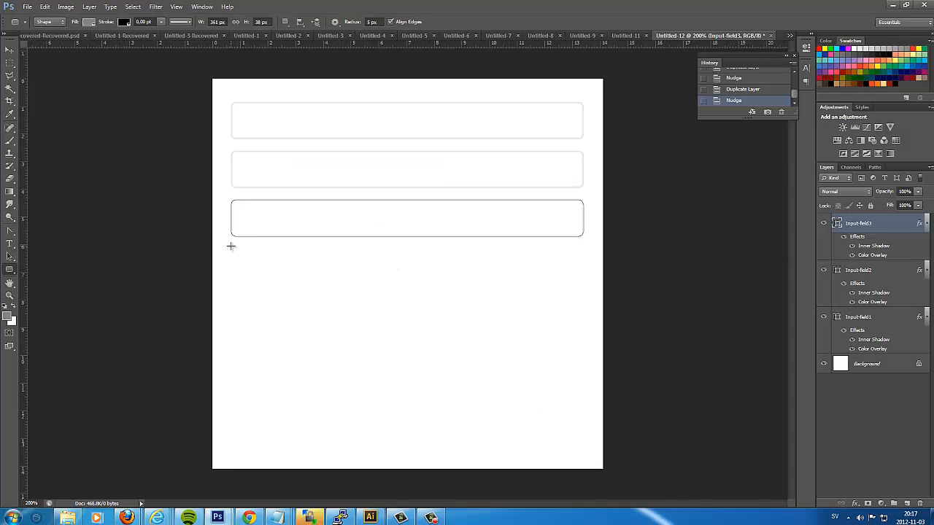
{"action": "left_click_drag", "start_coordinate": [231, 245], "coordinate": [414, 288]}
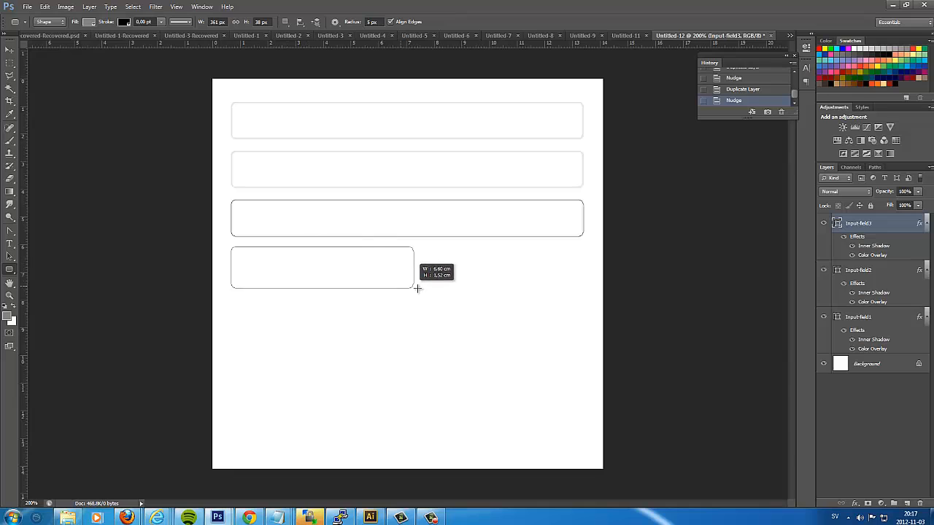
{"action": "left_click_drag", "start_coordinate": [414, 288], "coordinate": [584, 361]}
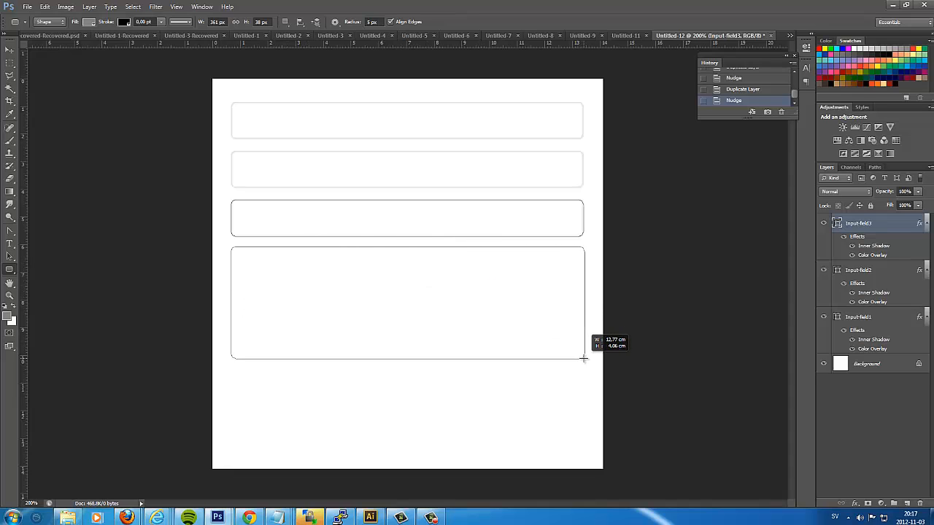
{"action": "left_click_drag", "start_coordinate": [583, 357], "coordinate": [582, 360]}
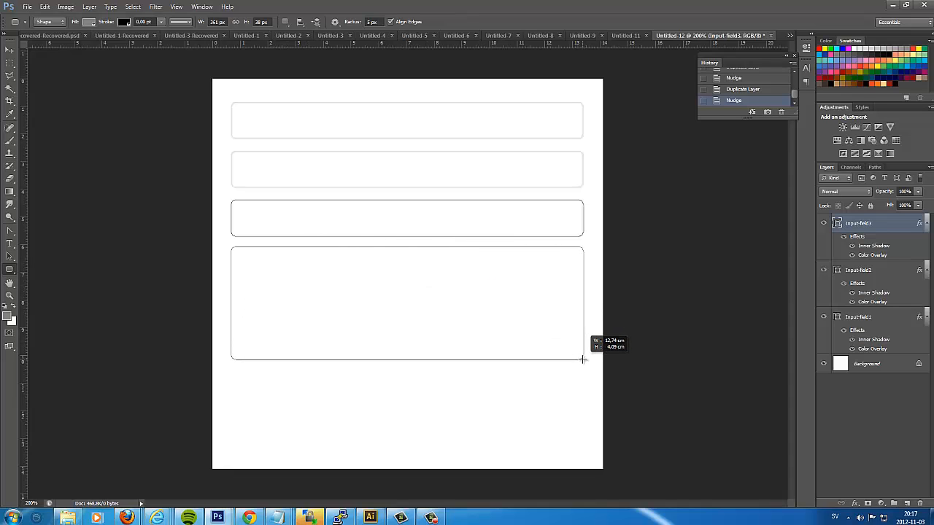
{"action": "left_click_drag", "start_coordinate": [232, 249], "coordinate": [582, 358]}
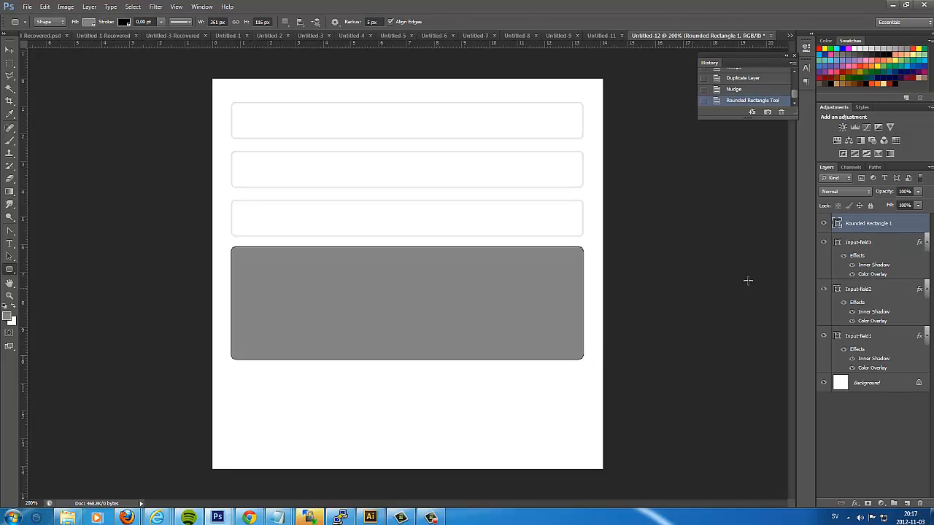
Step: Copy Input-field3's layer style onto the message box and begin renaming its layer 'te...'
{"action": "left_click", "coordinate": [858, 243]}
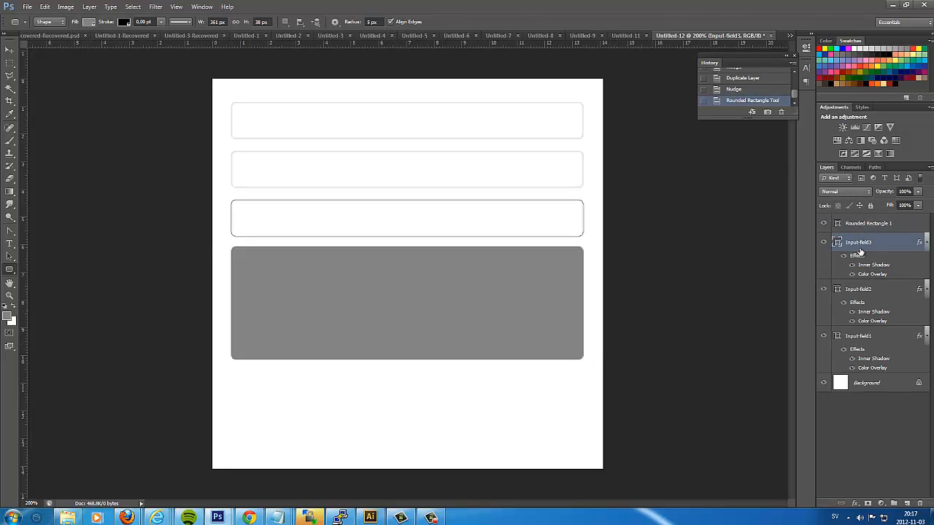
{"action": "right_click", "coordinate": [858, 243]}
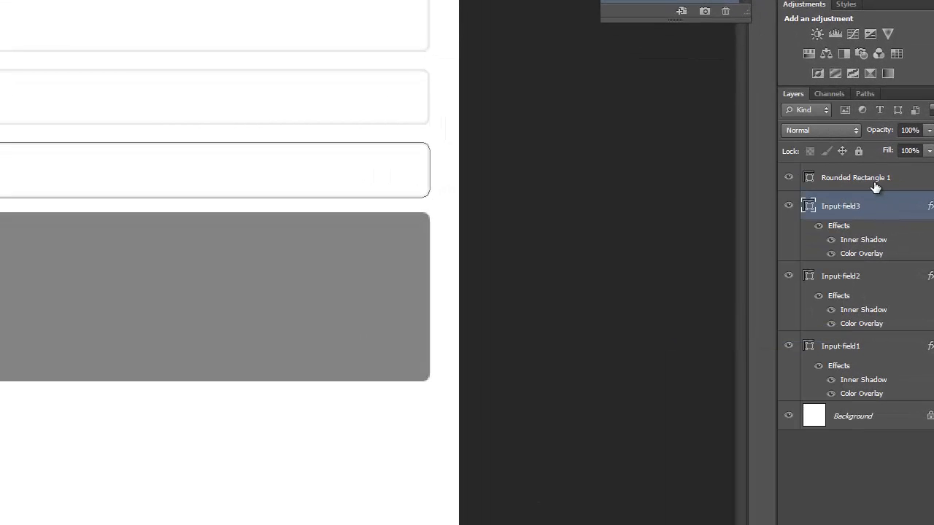
{"action": "left_click", "coordinate": [855, 178]}
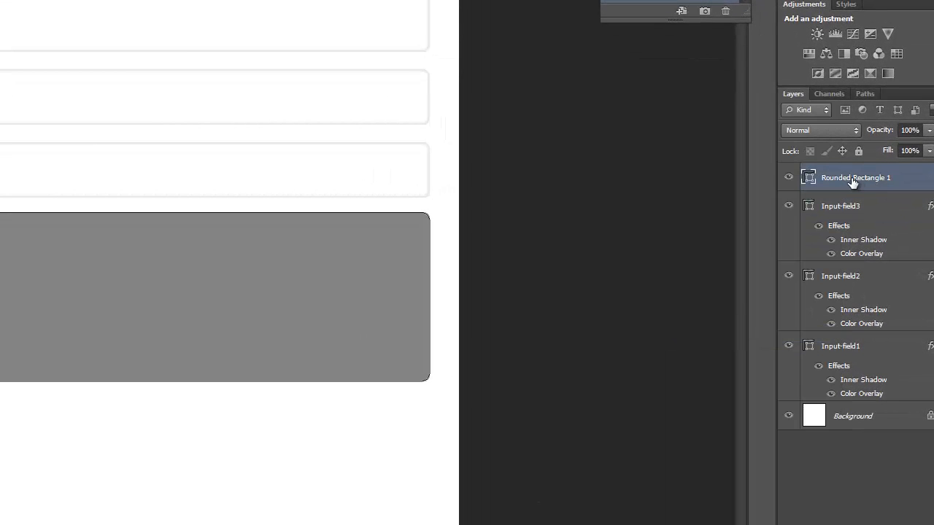
{"action": "right_click", "coordinate": [855, 178]}
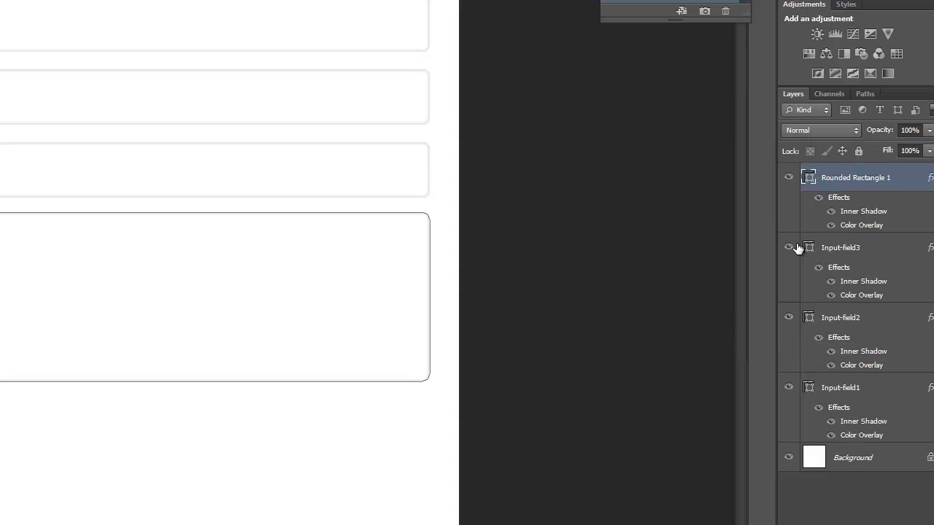
{"action": "double_click", "coordinate": [855, 178]}
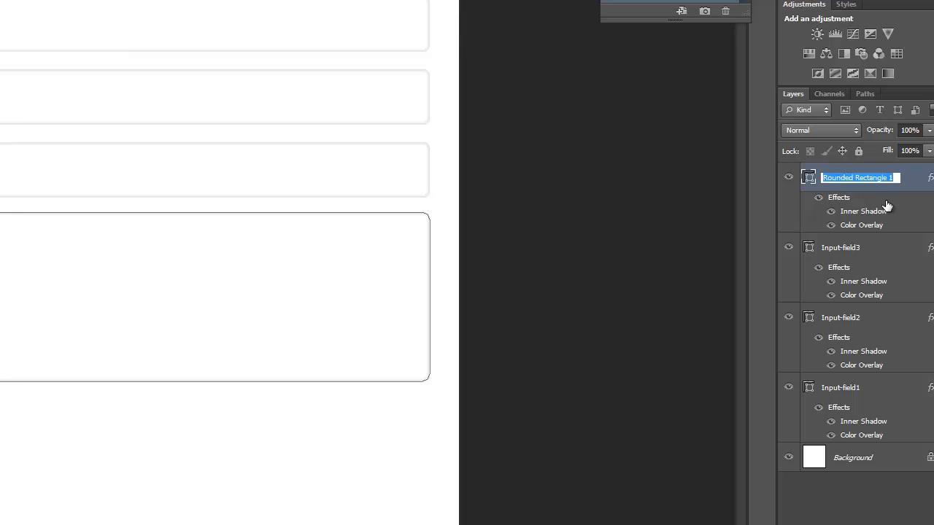
{"action": "type", "text": "textarea"}
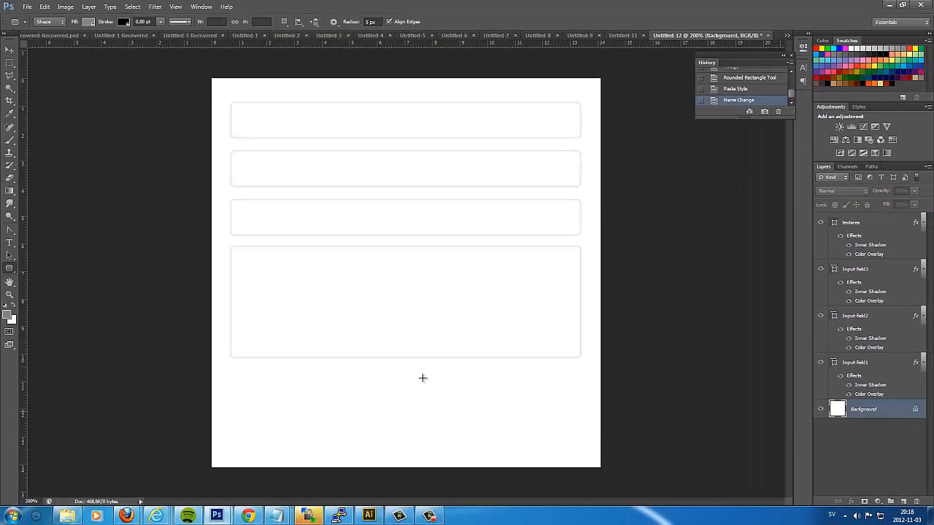
Step: Draw a small rounded rectangle below the message box for the Continue button
{"action": "left_click", "coordinate": [9, 295]}
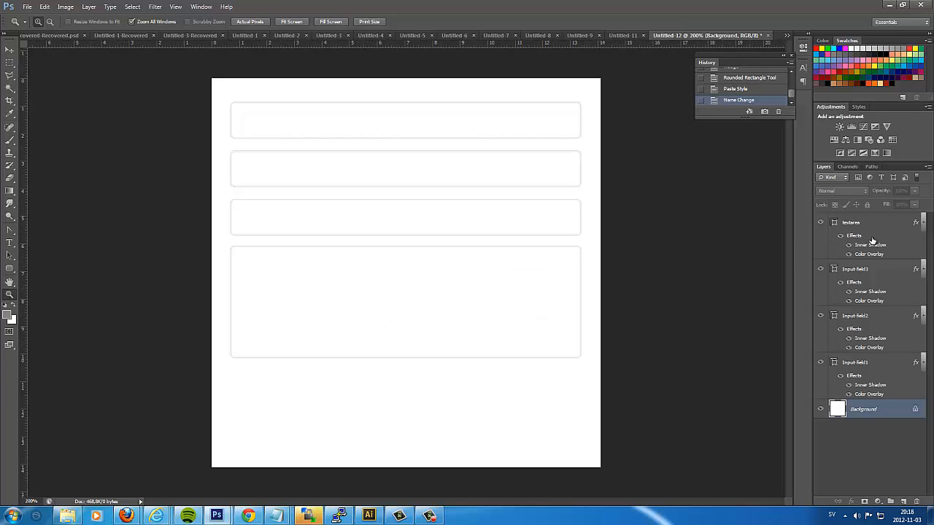
{"action": "left_click", "coordinate": [868, 222]}
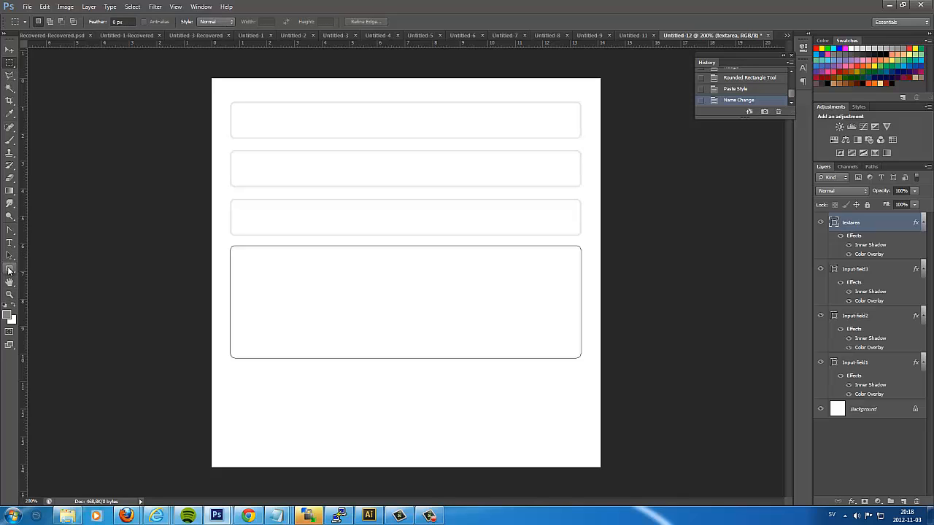
{"action": "left_click", "coordinate": [9, 269]}
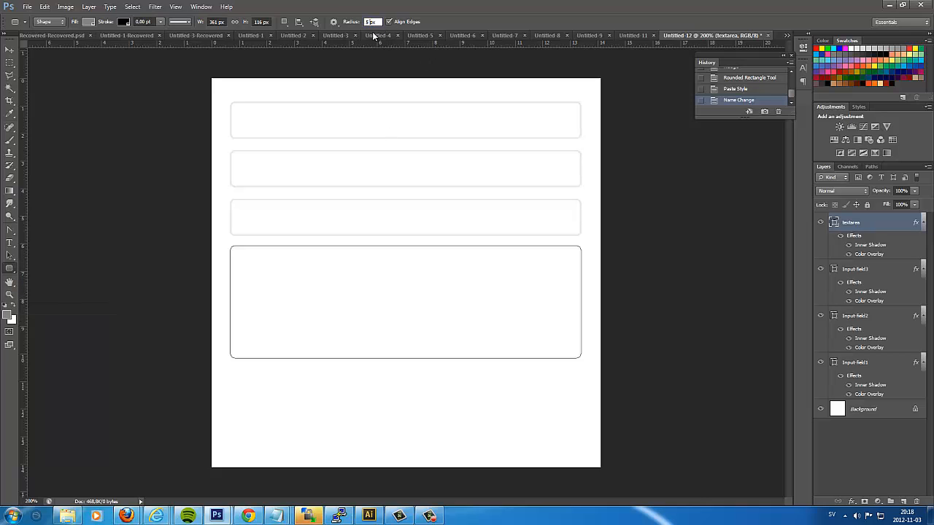
{"action": "mouse_move", "coordinate": [382, 102]}
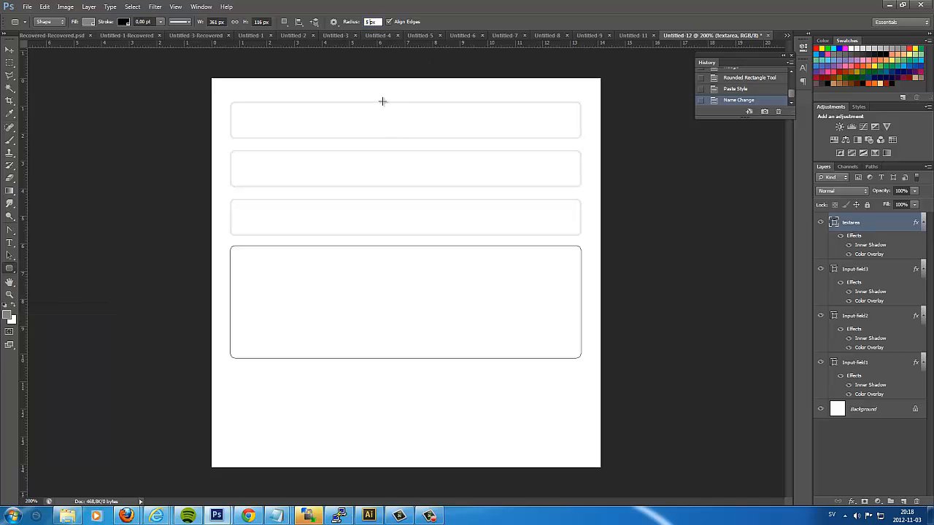
{"action": "mouse_move", "coordinate": [236, 368]}
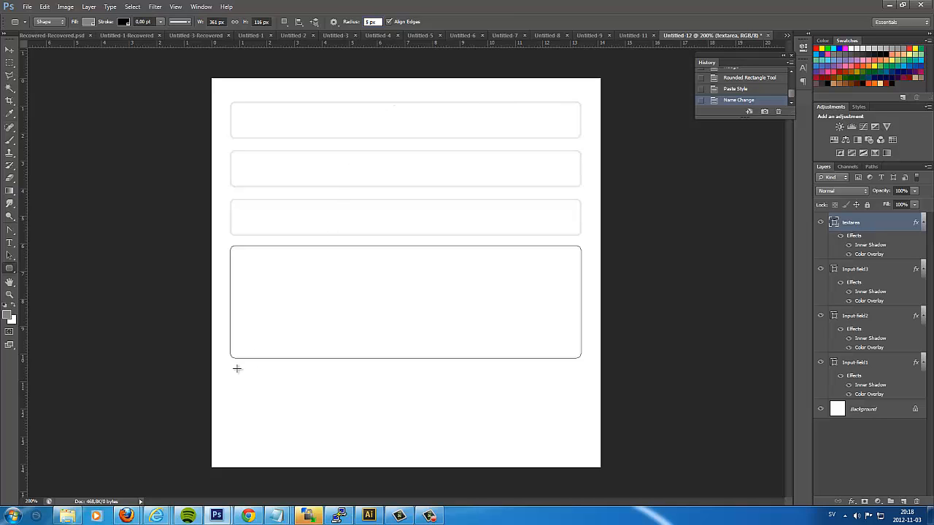
{"action": "mouse_move", "coordinate": [231, 373]}
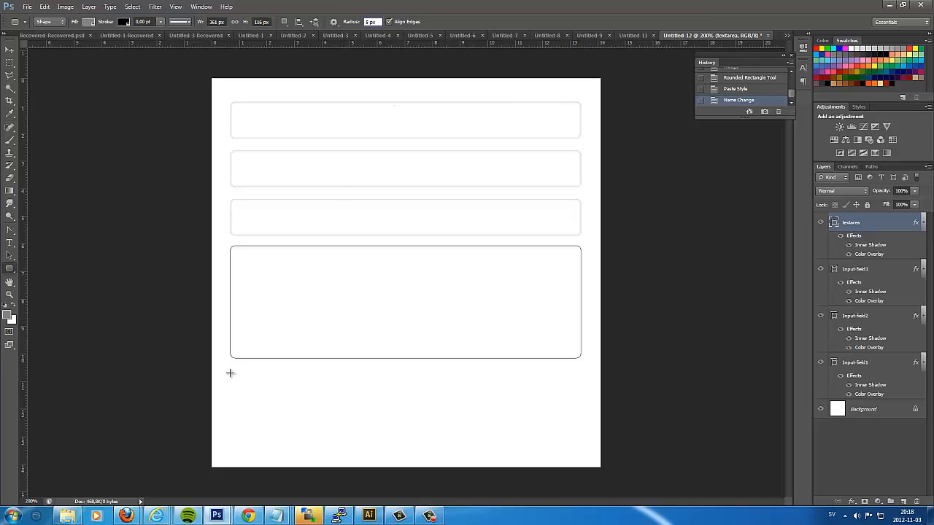
{"action": "left_click_drag", "start_coordinate": [230, 373], "coordinate": [370, 410]}
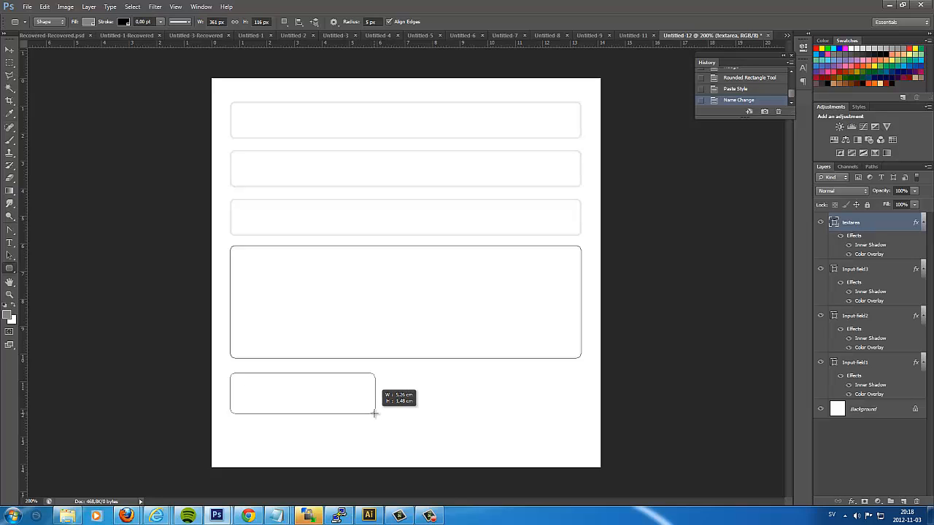
{"action": "left_click_drag", "start_coordinate": [375, 414], "coordinate": [388, 414]}
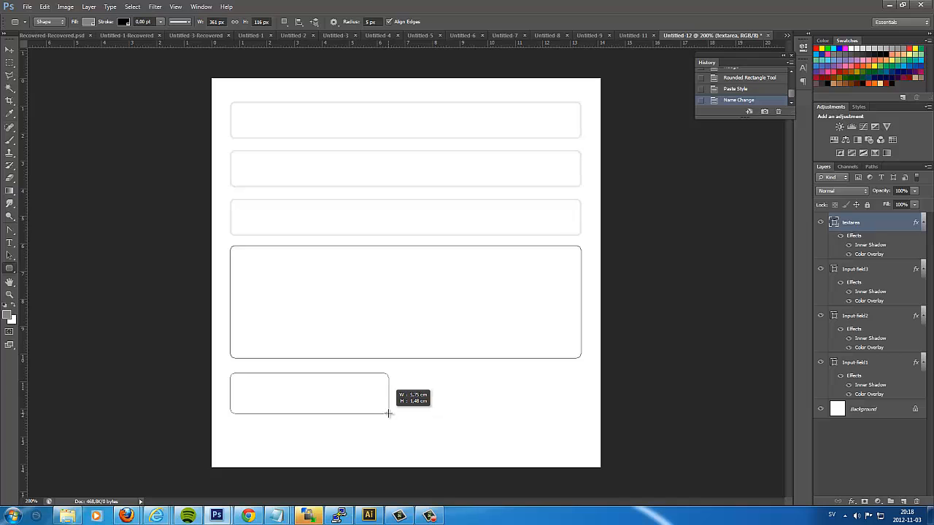
{"action": "left_click_drag", "start_coordinate": [231, 374], "coordinate": [388, 411]}
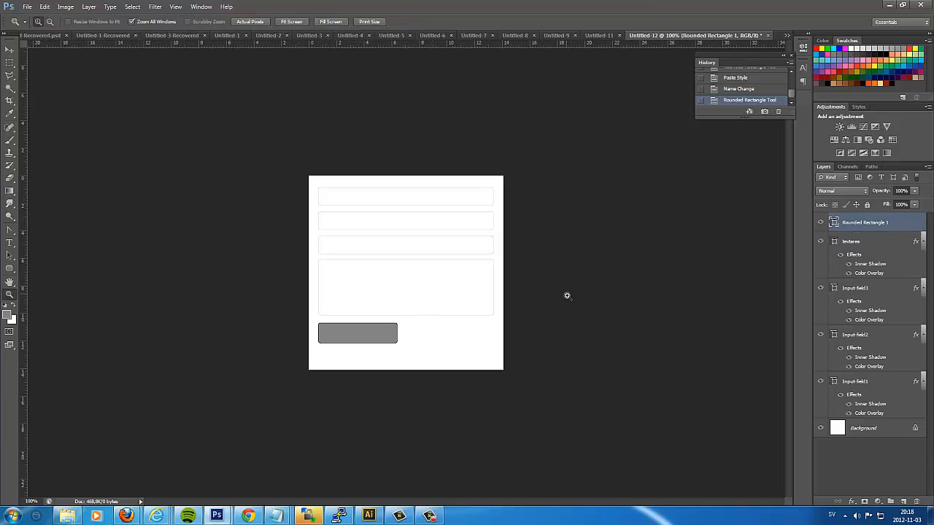
Step: Add a Gradient Overlay to the button and set the first stop to green #b0e520
{"action": "right_click", "coordinate": [864, 221]}
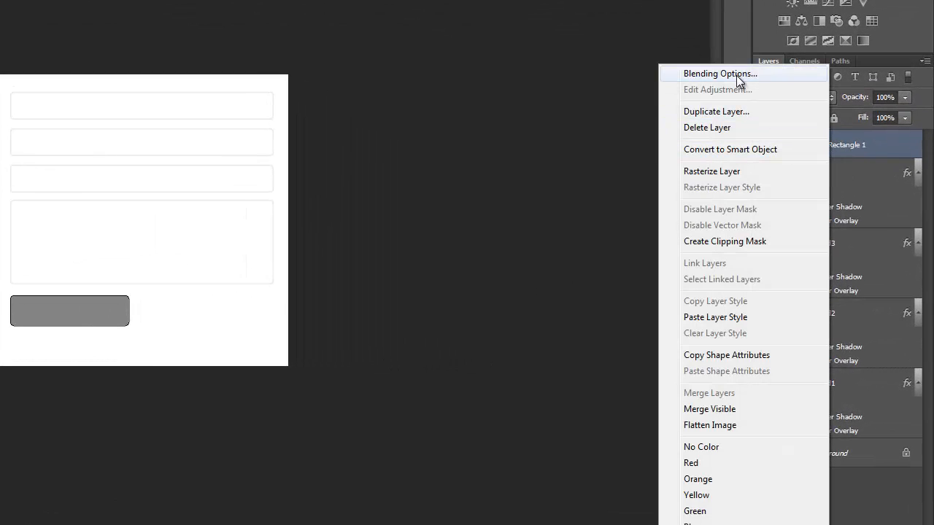
{"action": "left_click", "coordinate": [721, 73]}
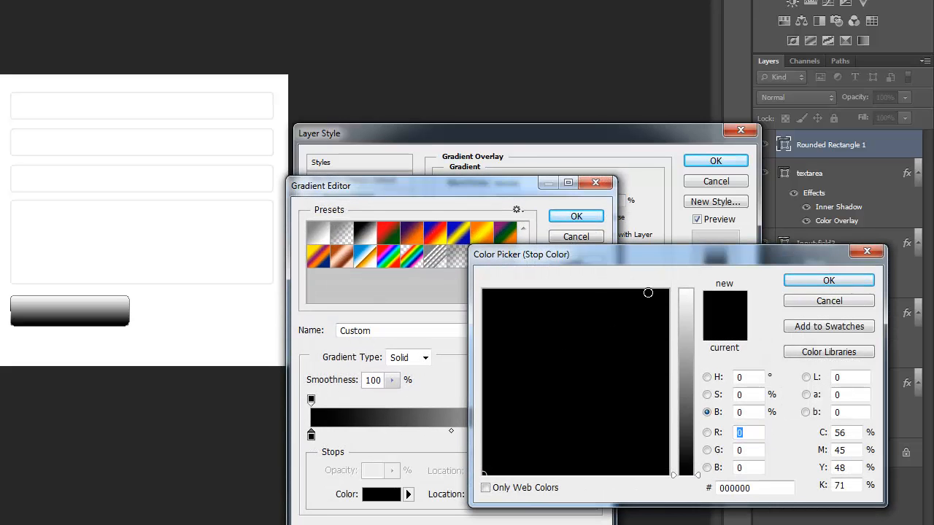
{"action": "left_click", "coordinate": [707, 376]}
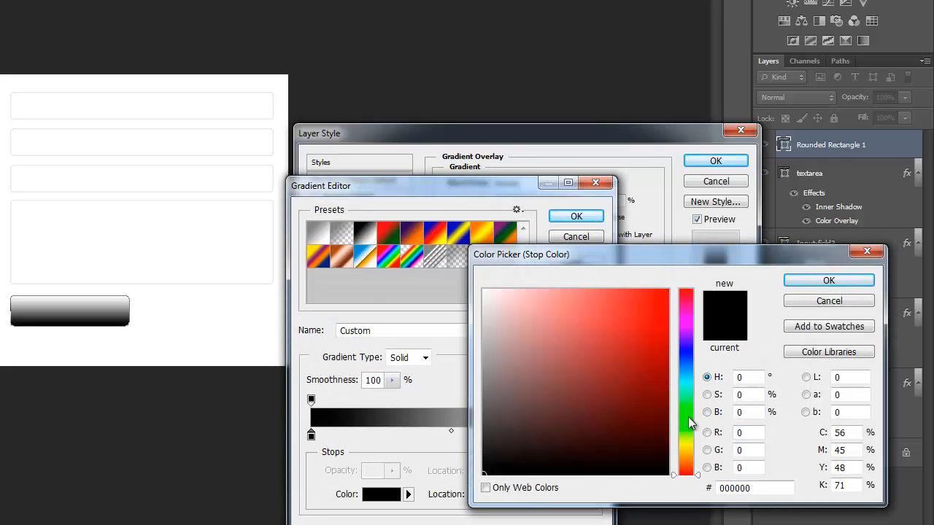
{"action": "left_click", "coordinate": [685, 415]}
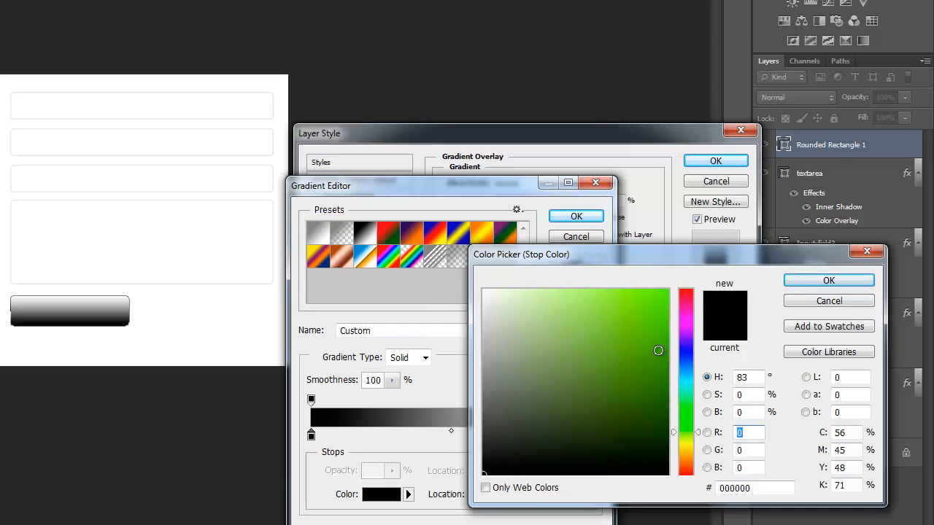
{"action": "left_click", "coordinate": [665, 340]}
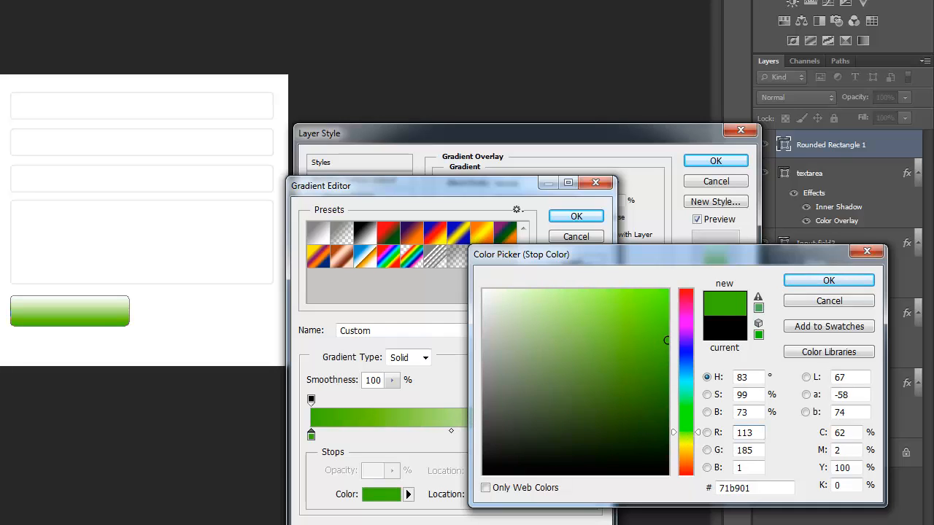
{"action": "left_click", "coordinate": [642, 308]}
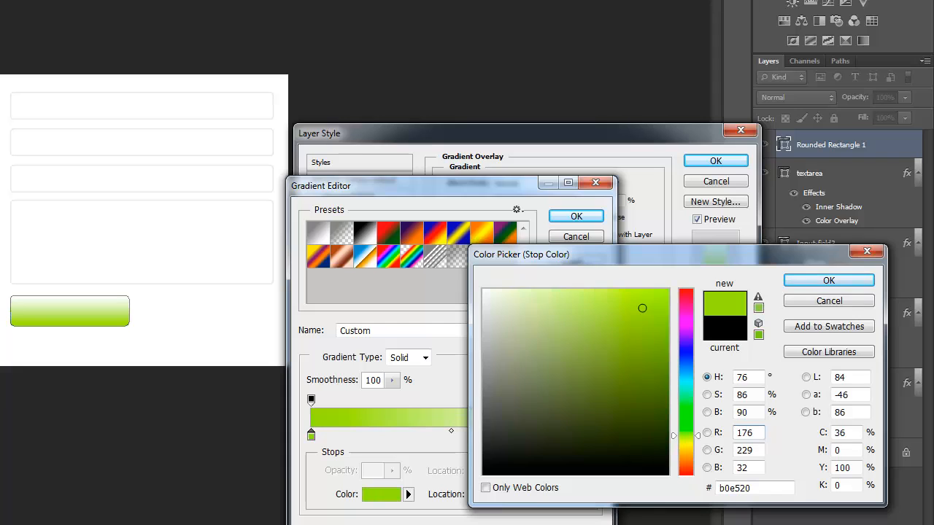
{"action": "triple_click", "coordinate": [735, 488]}
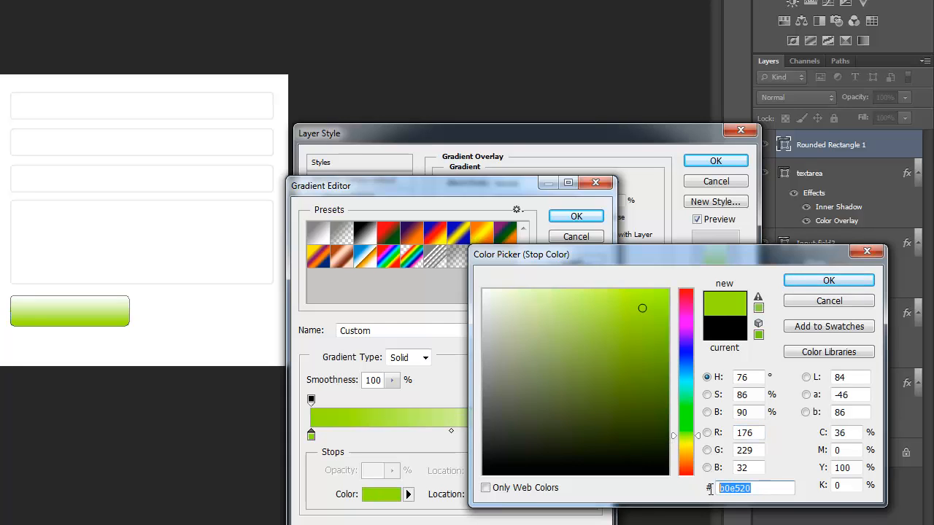
Step: Set the second gradient stop to the lighter green #c5ed58
{"action": "left_click", "coordinate": [829, 280]}
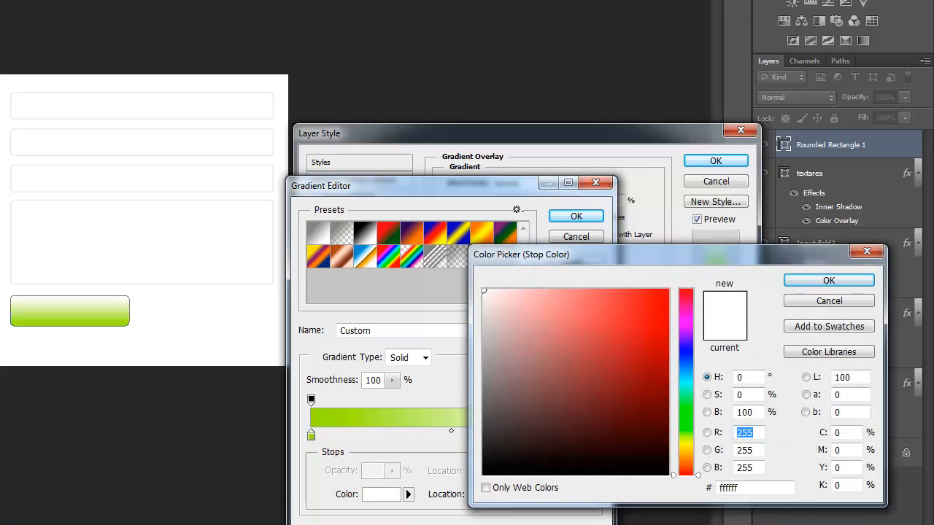
{"action": "left_click", "coordinate": [598, 302]}
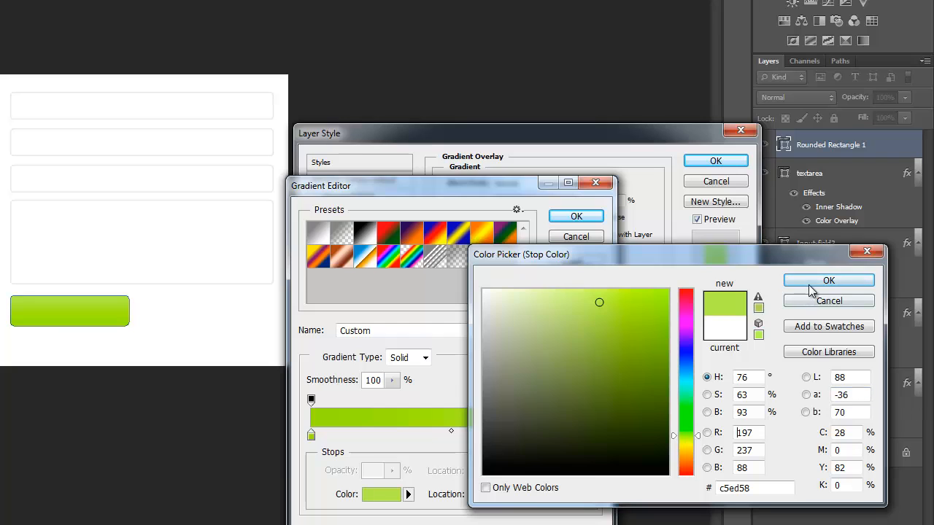
{"action": "left_click", "coordinate": [829, 280]}
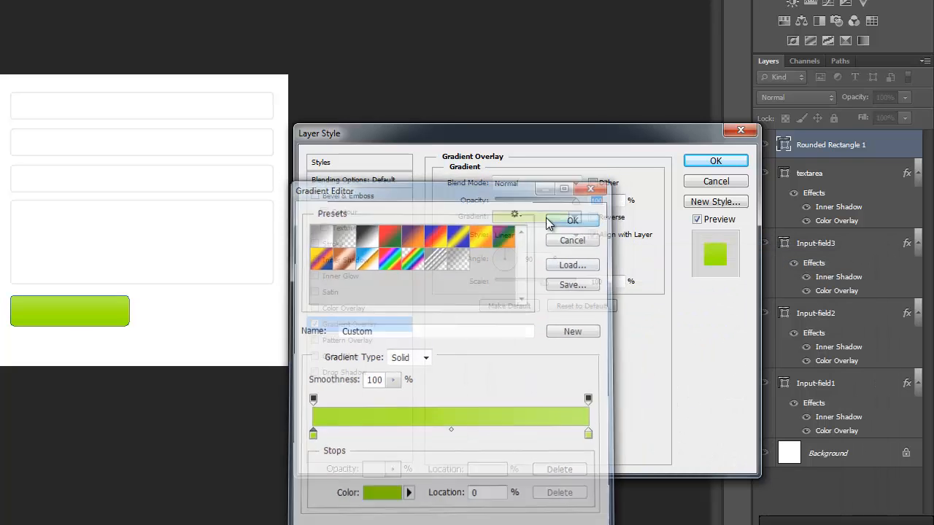
Step: Add a 1 px outside stroke using the button's green hex, darkened slightly in the picker
{"action": "left_click", "coordinate": [572, 220]}
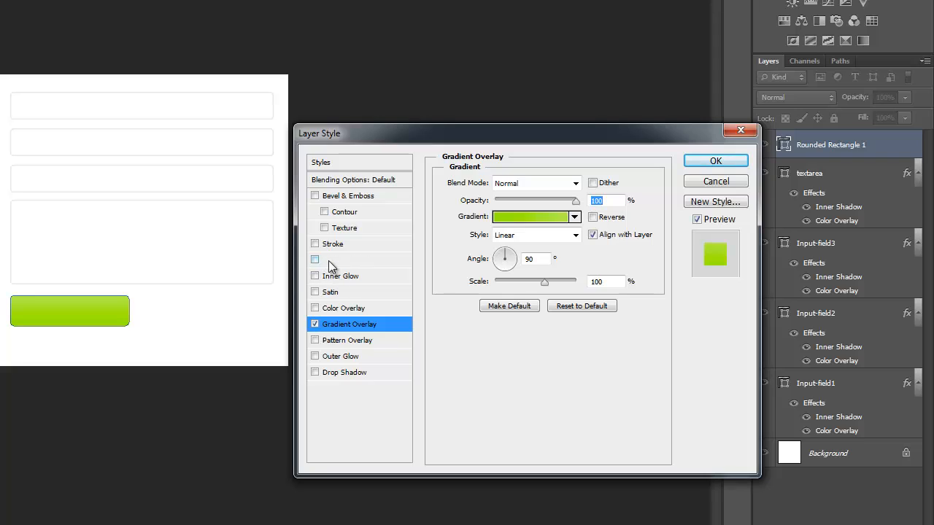
{"action": "left_click", "coordinate": [315, 244]}
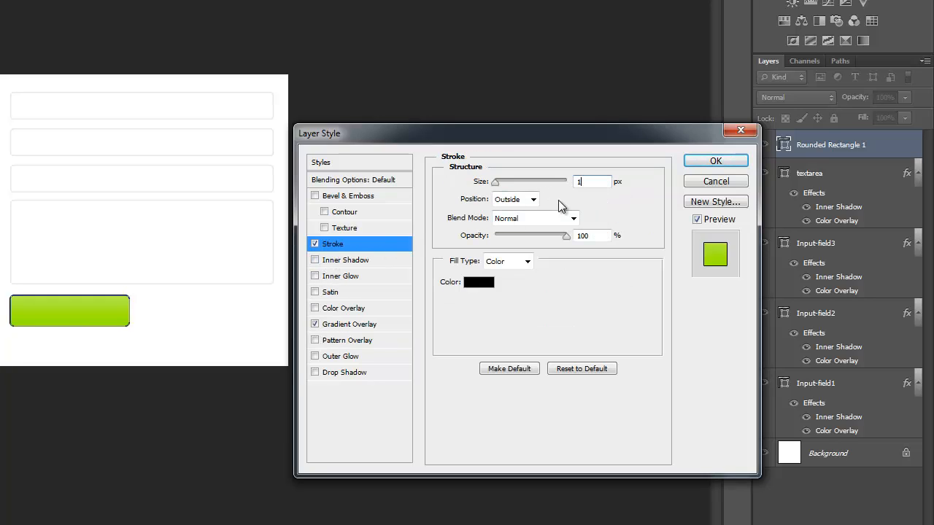
{"action": "left_click", "coordinate": [479, 283]}
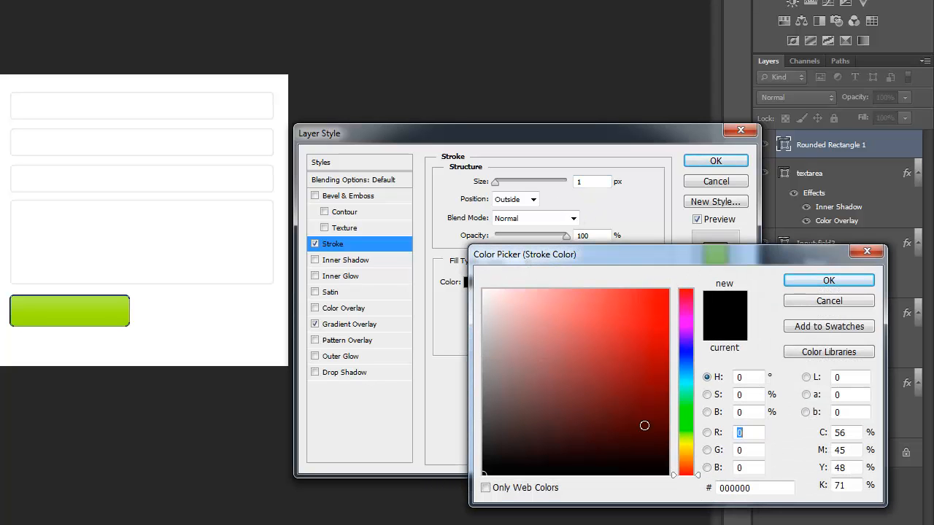
{"action": "triple_click", "coordinate": [735, 487]}
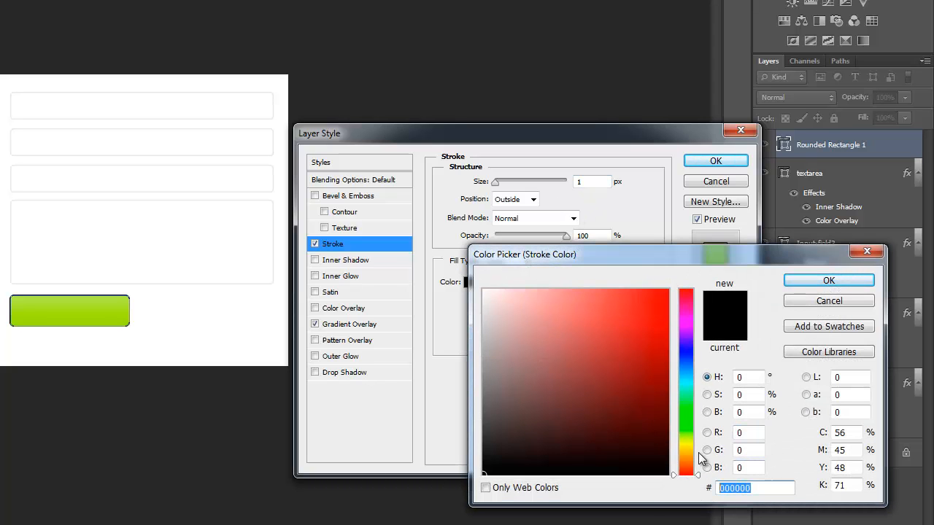
{"action": "left_click", "coordinate": [642, 308]}
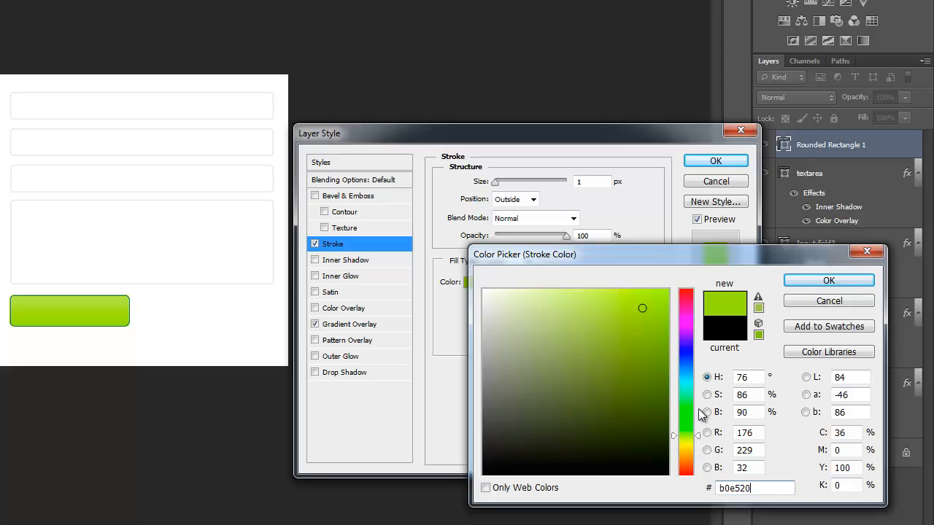
{"action": "left_click", "coordinate": [706, 412]}
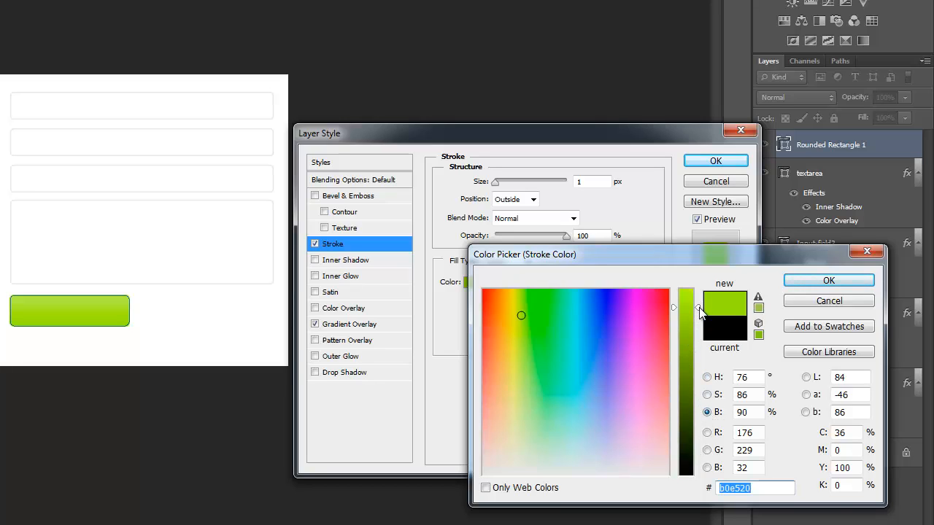
{"action": "left_click_drag", "start_coordinate": [684, 308], "coordinate": [684, 329]}
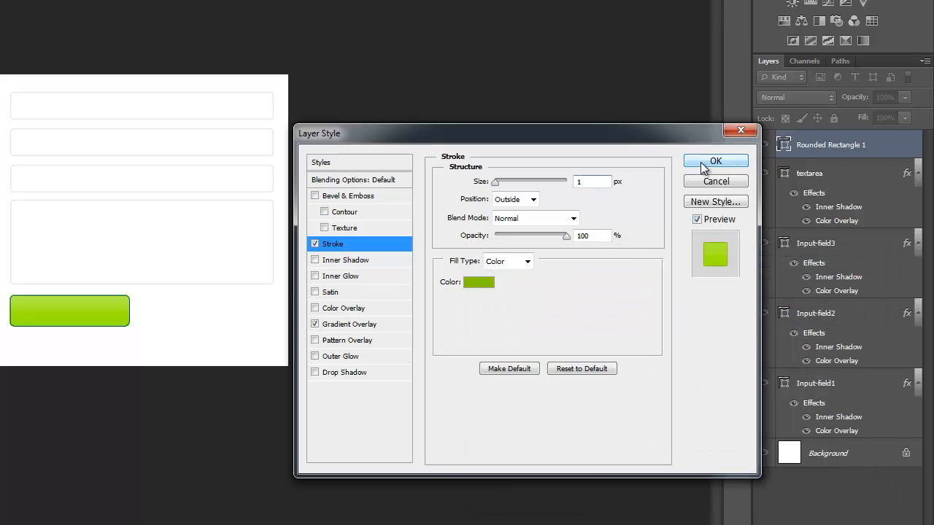
Step: Confirm the layer style and rename the Rounded Rectangle 1 layer to 'button'
{"action": "left_click", "coordinate": [715, 161]}
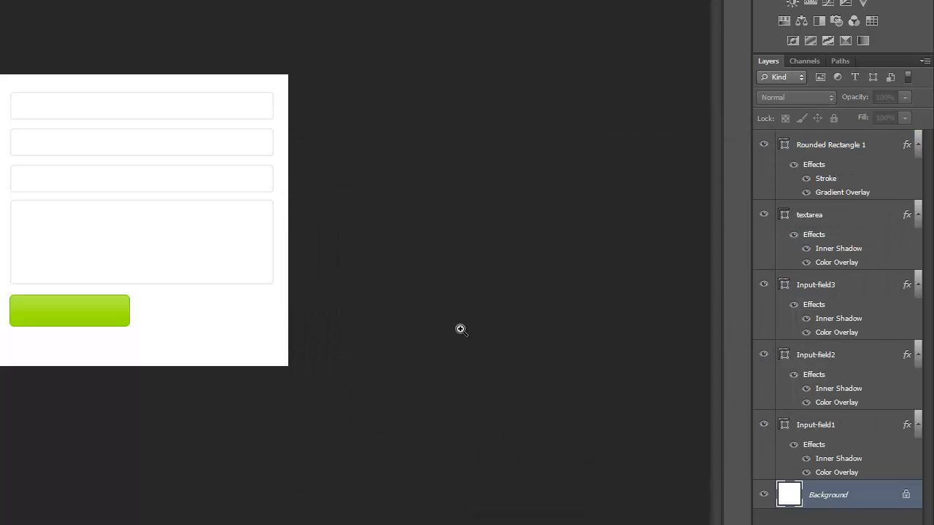
{"action": "mouse_move", "coordinate": [124, 280]}
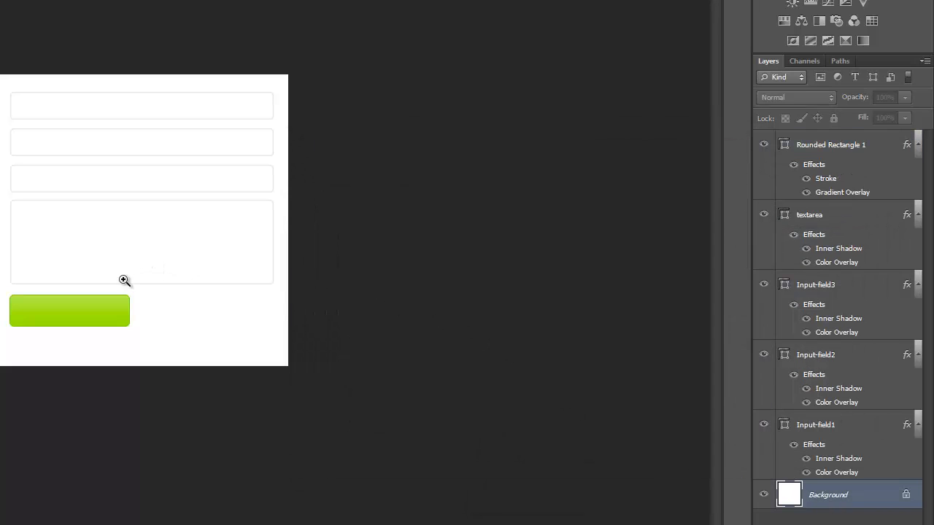
{"action": "left_click", "coordinate": [830, 145]}
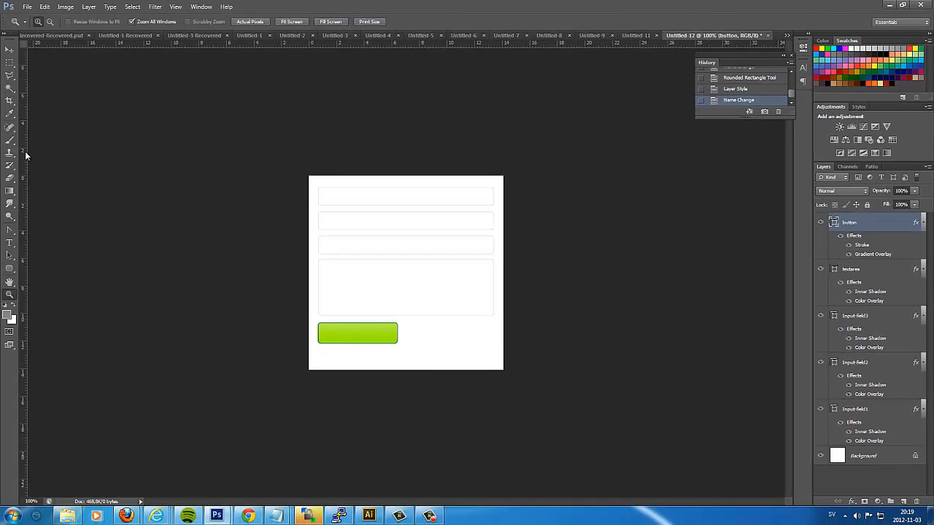
Step: Add white 'Continue' text on the button and set its font size from the options bar
{"action": "left_click", "coordinate": [9, 242]}
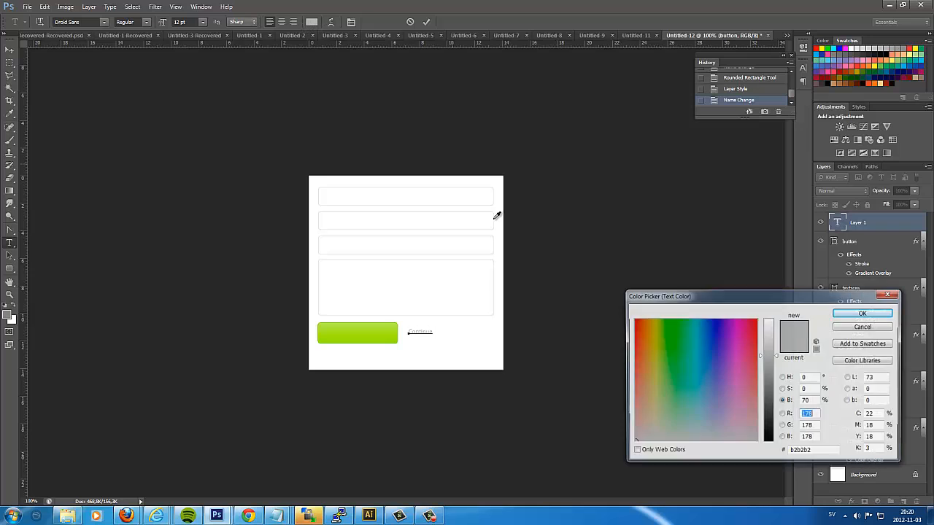
{"action": "left_click", "coordinate": [768, 315]}
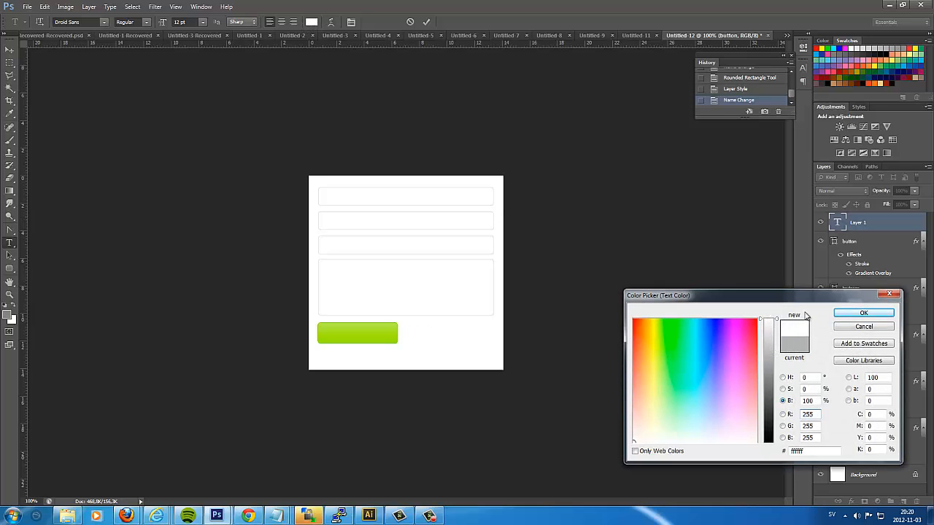
{"action": "left_click", "coordinate": [864, 312]}
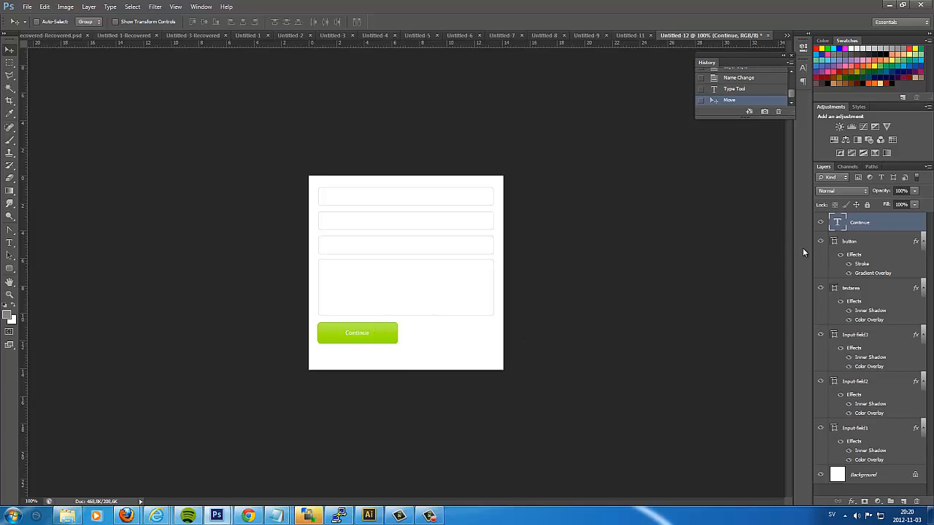
{"action": "left_click", "coordinate": [205, 22]}
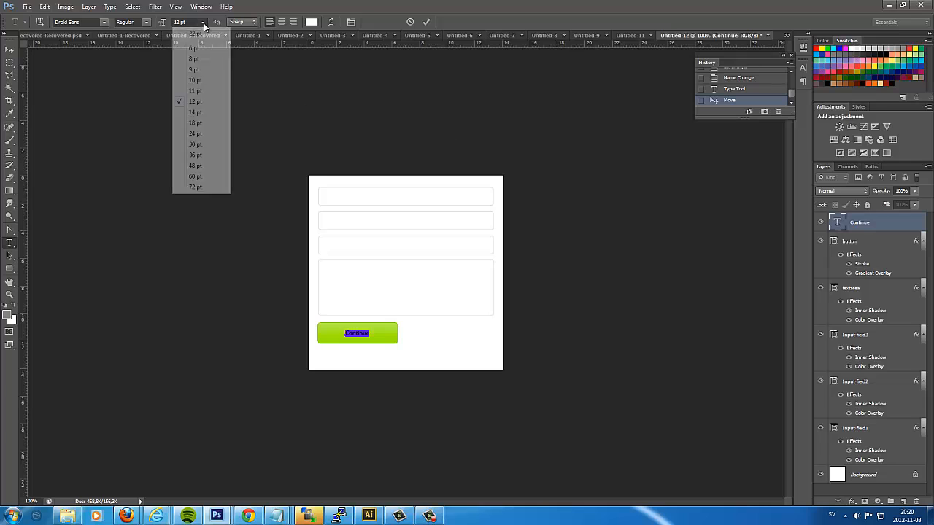
{"action": "left_click", "coordinate": [195, 134]}
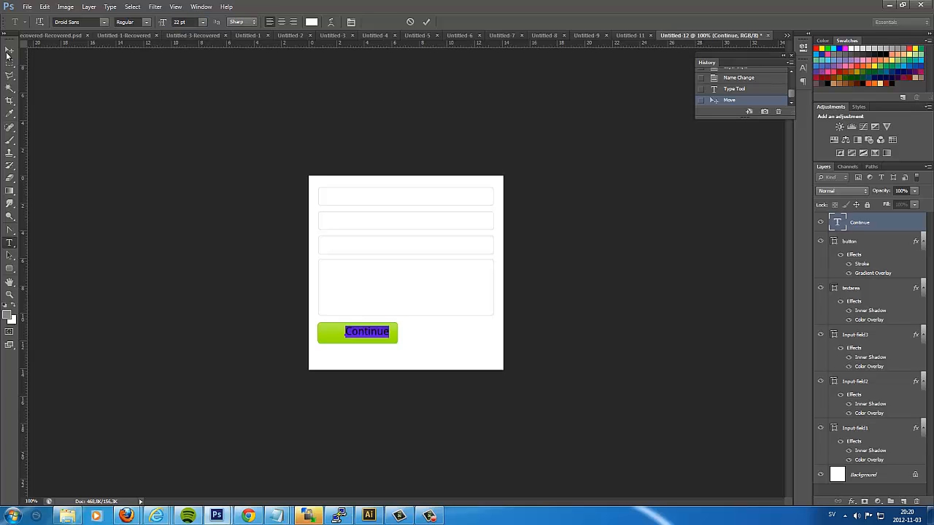
{"action": "left_click", "coordinate": [8, 49]}
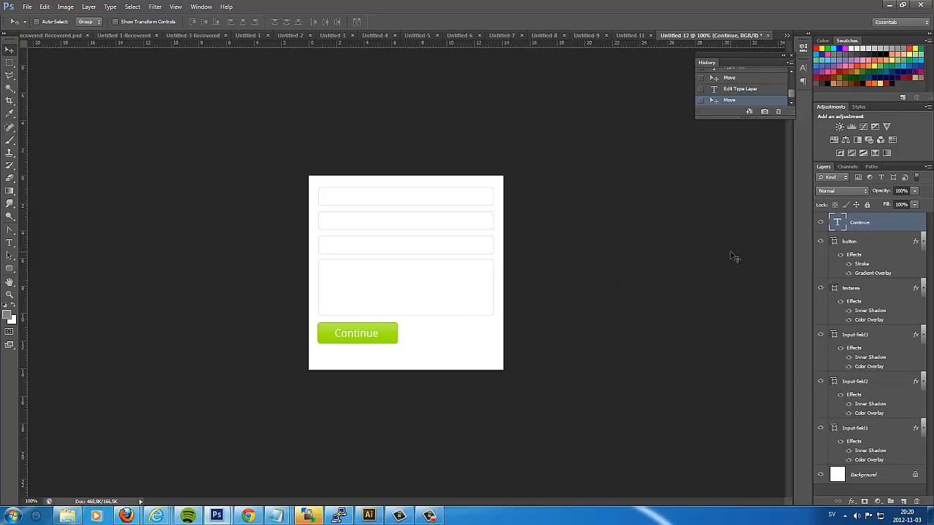
Step: Enable a drop shadow on the Continue layer with distance 1 px and size 2 px
{"action": "right_click", "coordinate": [859, 222]}
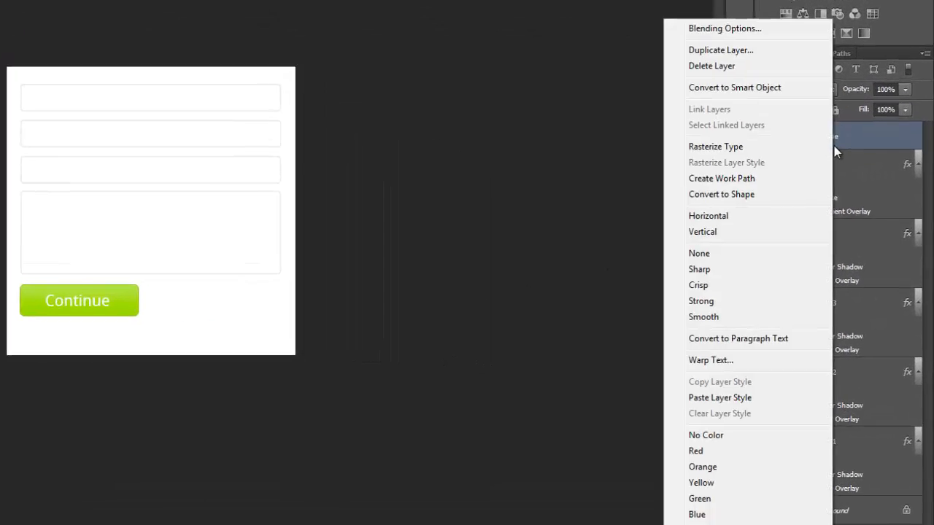
{"action": "left_click", "coordinate": [723, 28]}
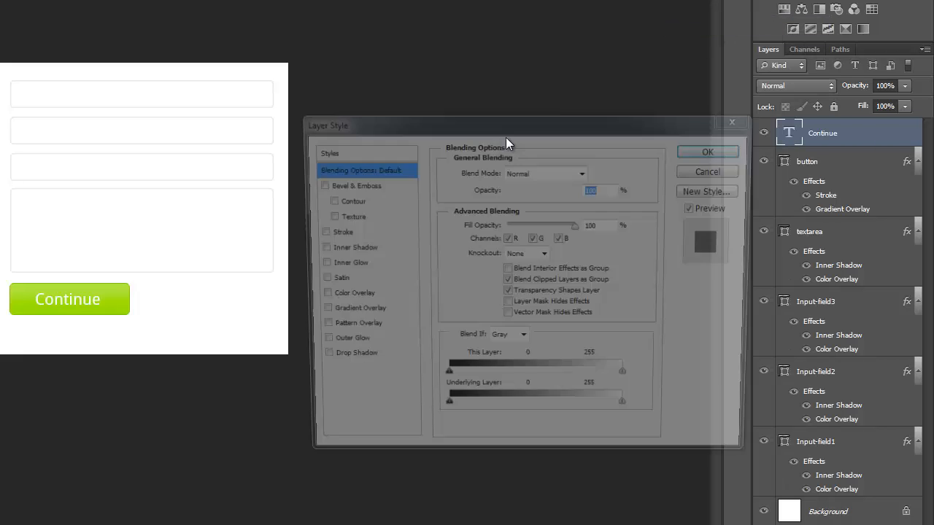
{"action": "left_click_drag", "start_coordinate": [507, 126], "coordinate": [499, 122]}
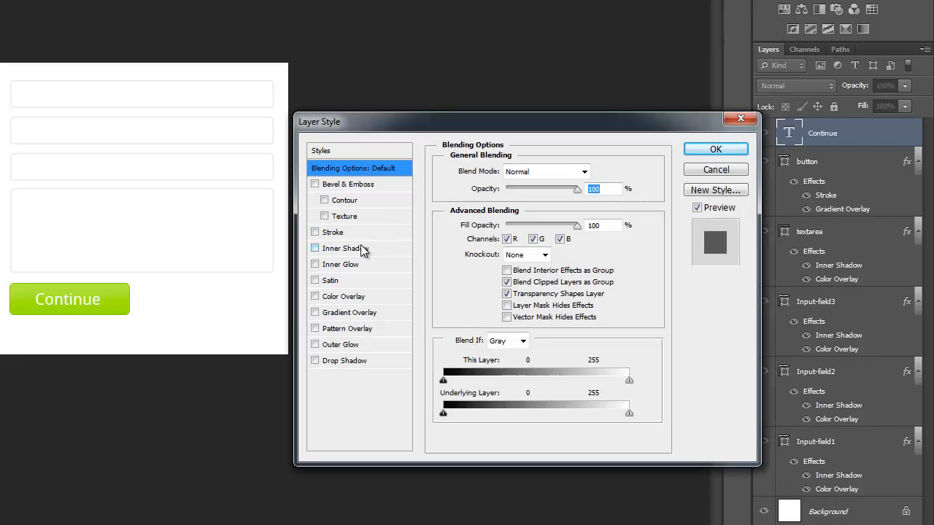
{"action": "mouse_move", "coordinate": [337, 251]}
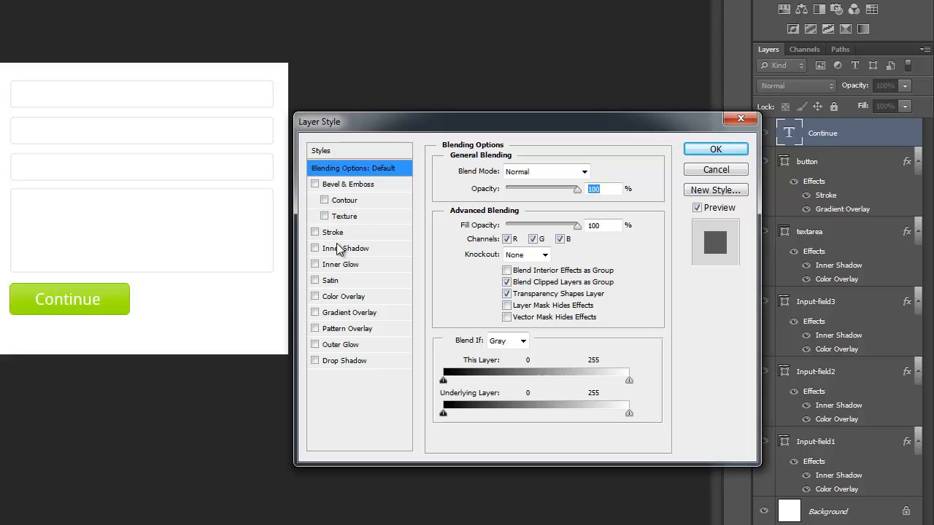
{"action": "left_click", "coordinate": [344, 360]}
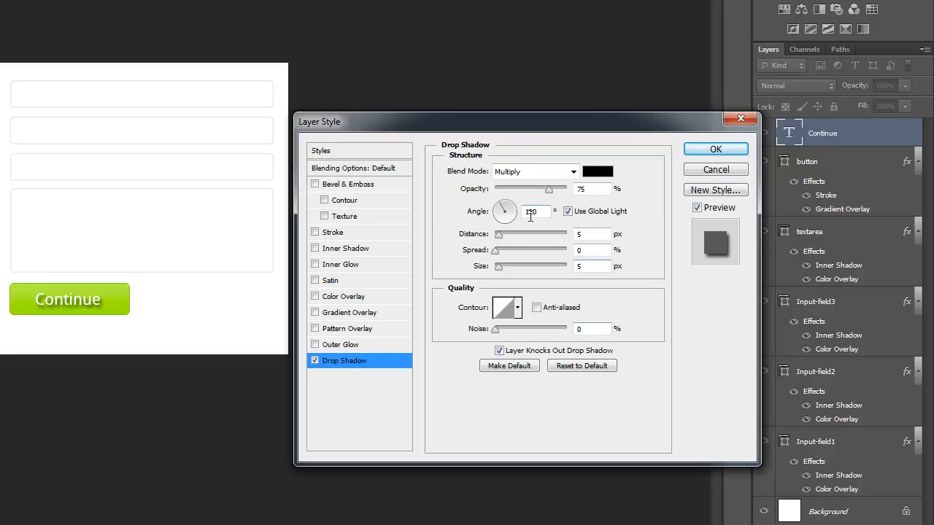
{"action": "triple_click", "coordinate": [592, 234]}
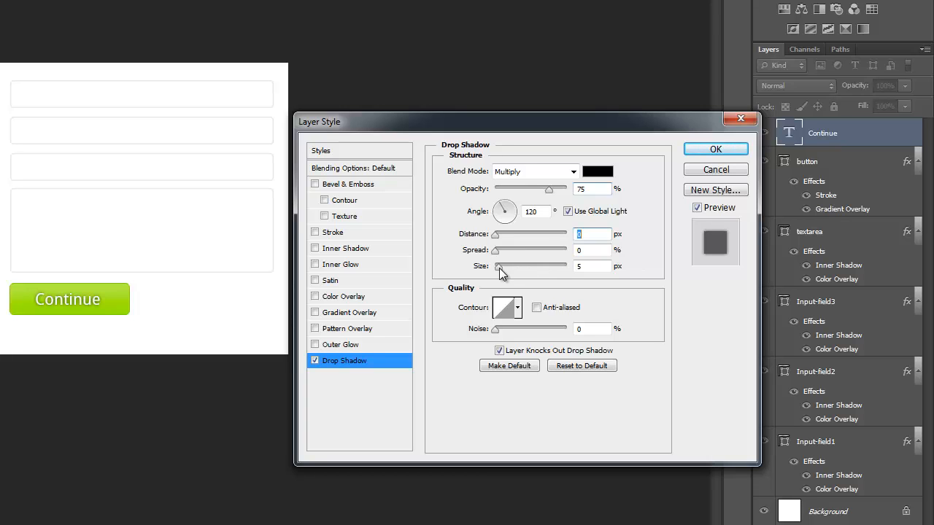
{"action": "mouse_move", "coordinate": [499, 240]}
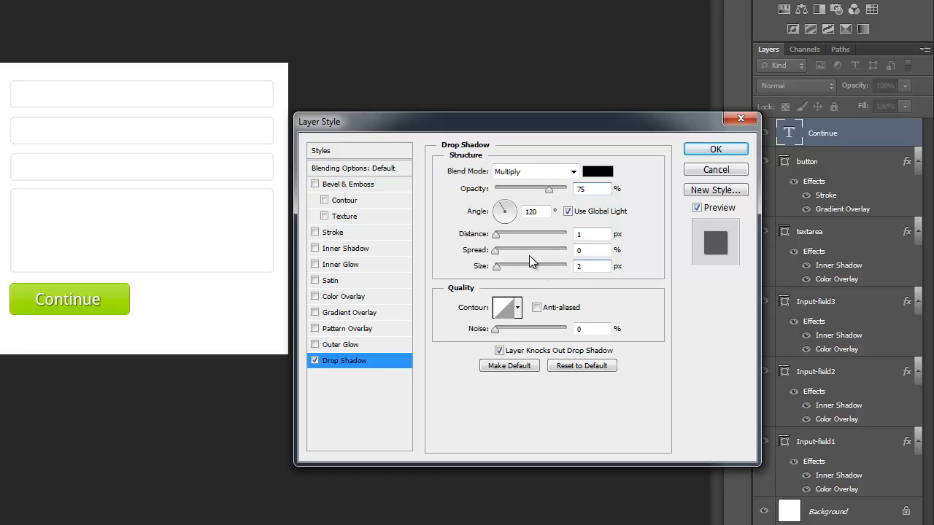
{"action": "left_click", "coordinate": [591, 265]}
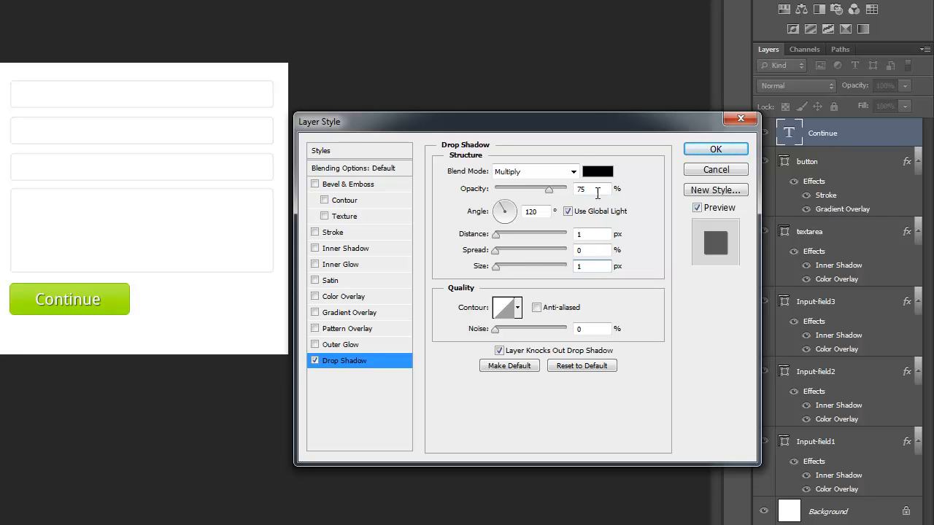
Step: Set the drop shadow colour to a dark green
{"action": "left_click", "coordinate": [598, 171]}
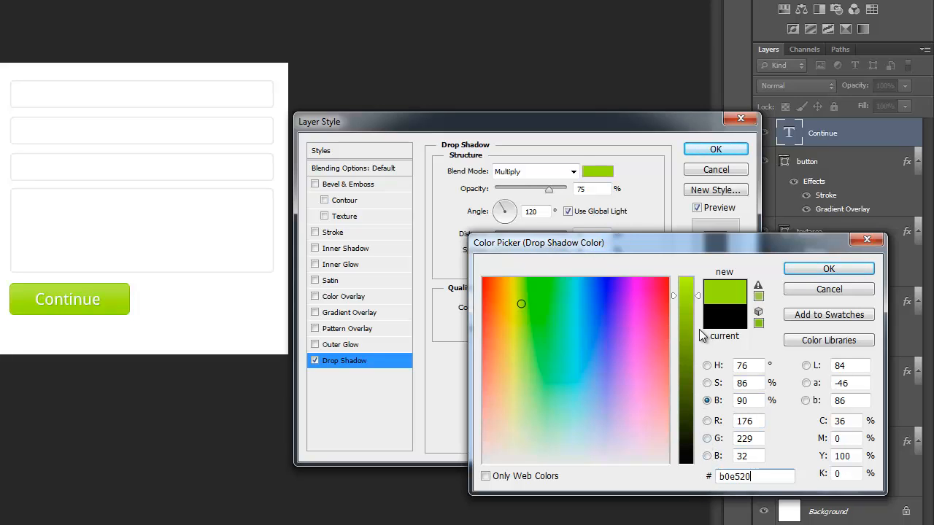
{"action": "left_click_drag", "start_coordinate": [684, 304], "coordinate": [684, 318]}
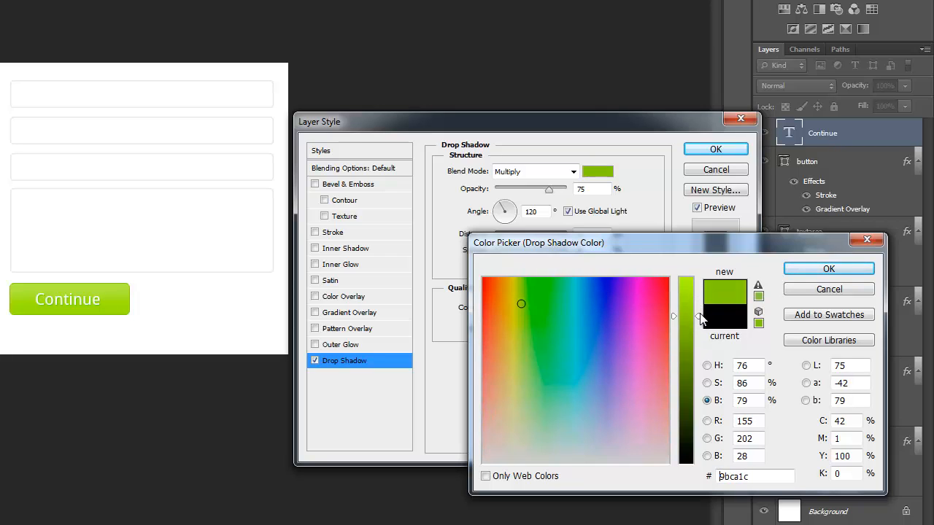
{"action": "left_click_drag", "start_coordinate": [674, 318], "coordinate": [674, 355]}
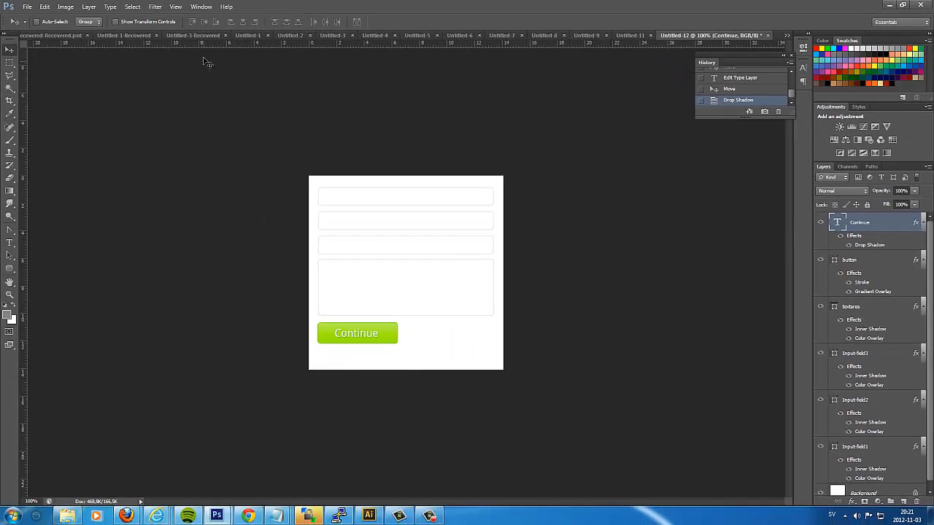
Step: Select the Continue text and set its font style to Bold
{"action": "double_click", "coordinate": [356, 333]}
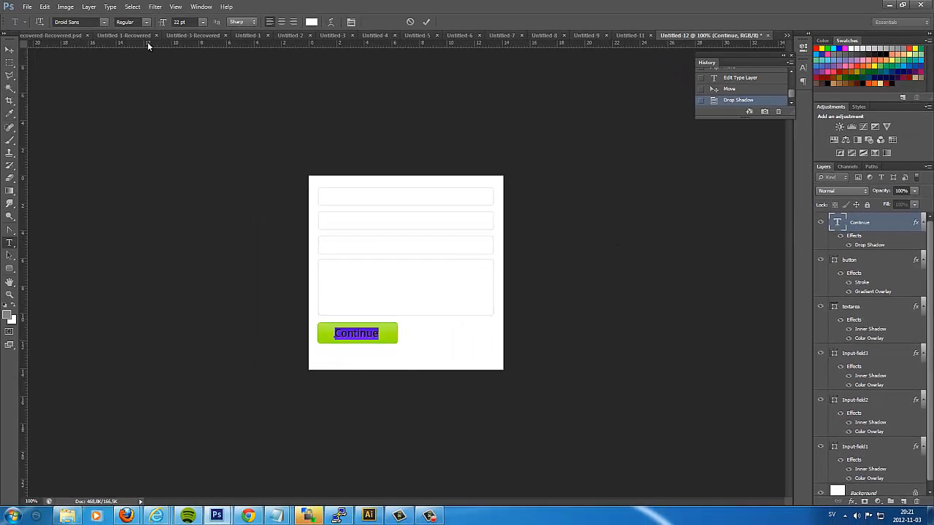
{"action": "left_click", "coordinate": [146, 22]}
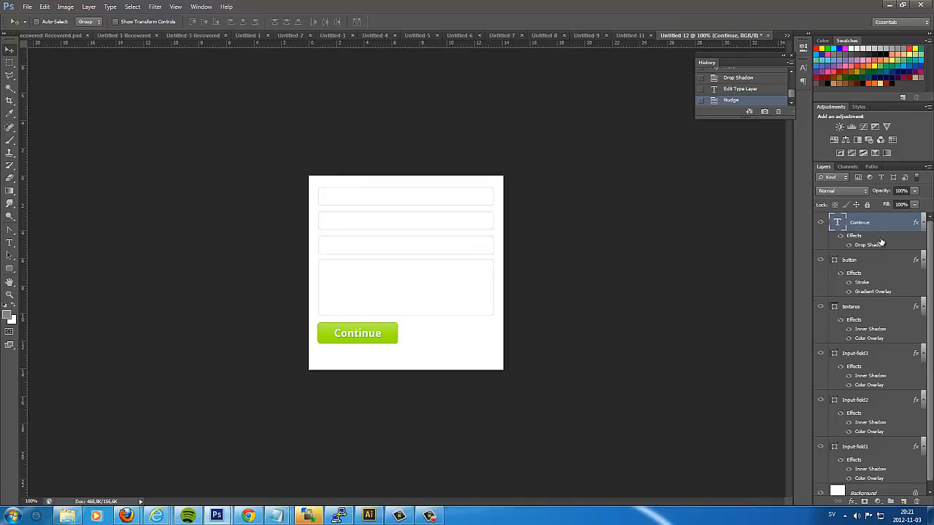
{"action": "mouse_move", "coordinate": [292, 208]}
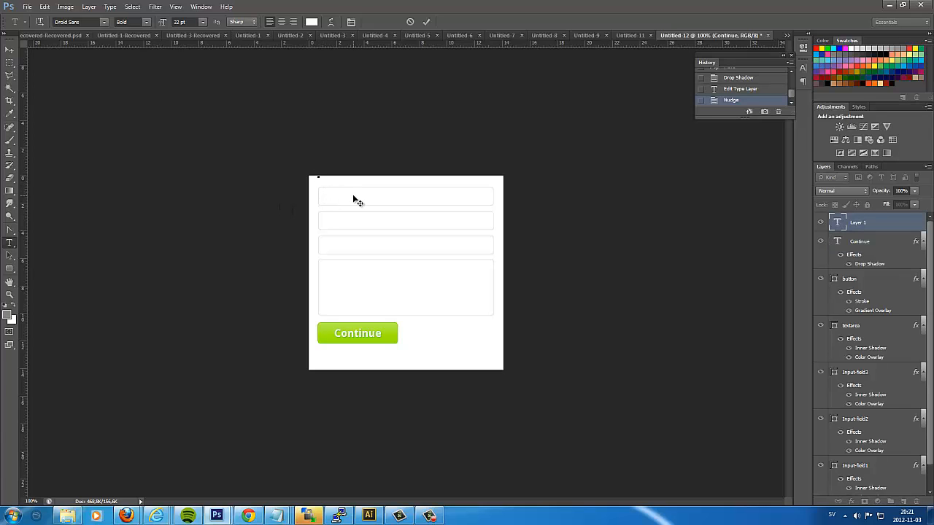
Step: Add a grey 'Your name' label inside the first input field
{"action": "left_click", "coordinate": [324, 175]}
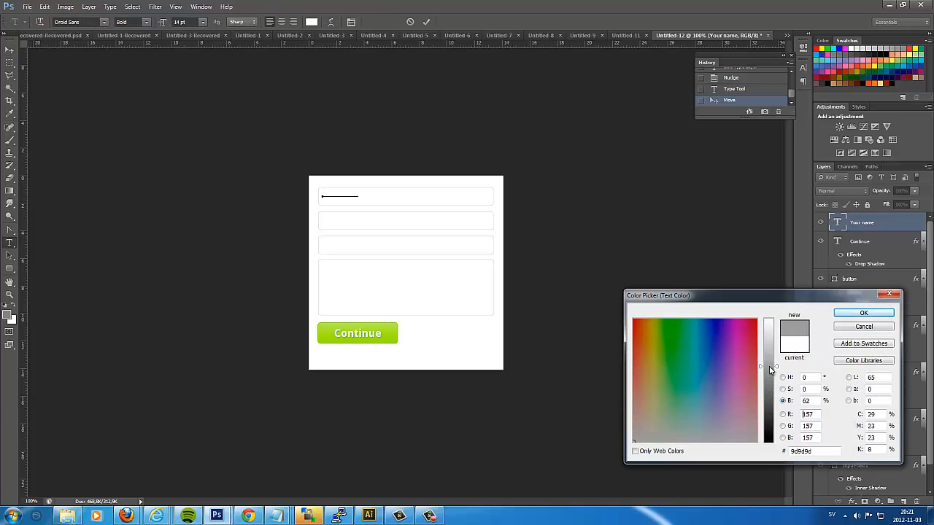
{"action": "left_click", "coordinate": [864, 312]}
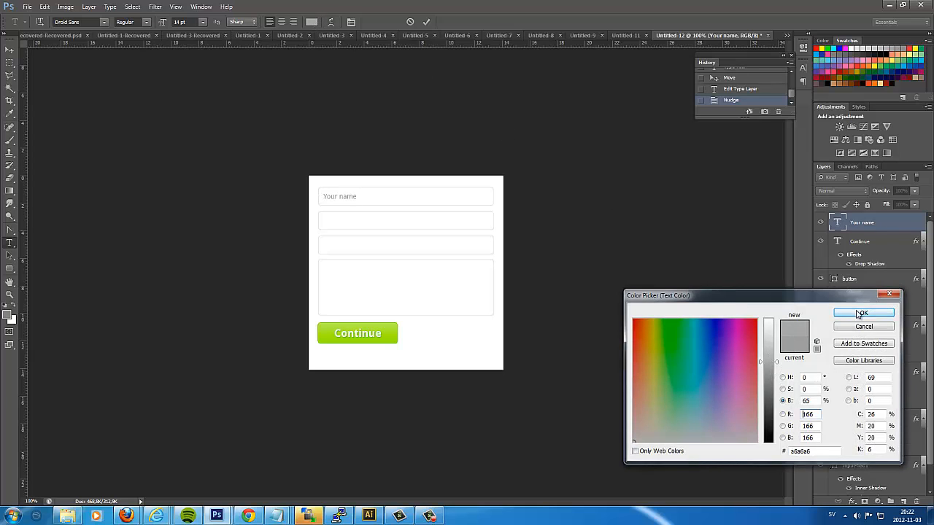
{"action": "left_click", "coordinate": [863, 312]}
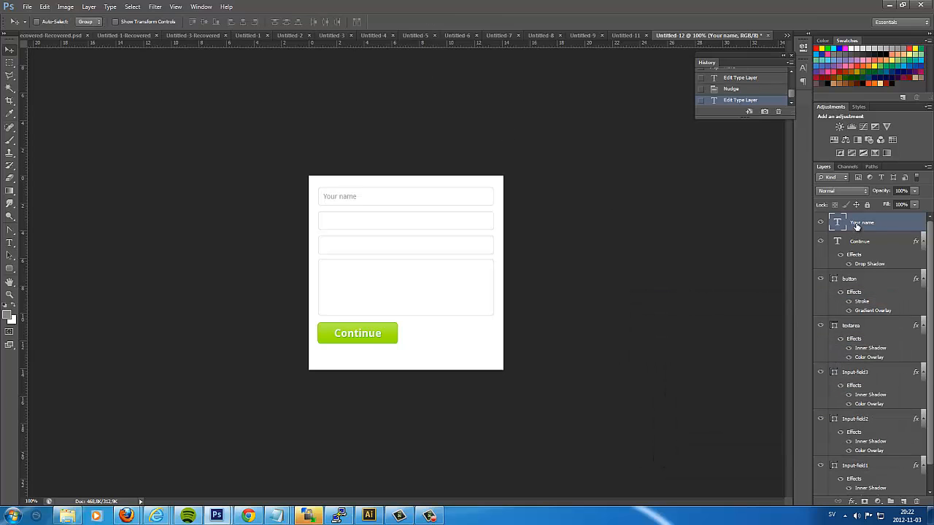
Step: Duplicate the label into the lower fields as E-mail, Subject and 'Type in your message...'
{"action": "right_click", "coordinate": [861, 221]}
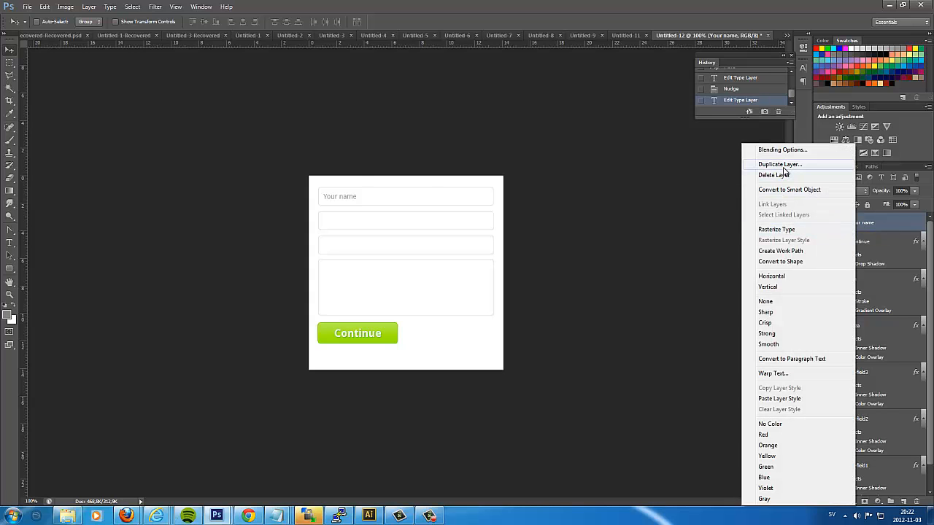
{"action": "left_click", "coordinate": [779, 163]}
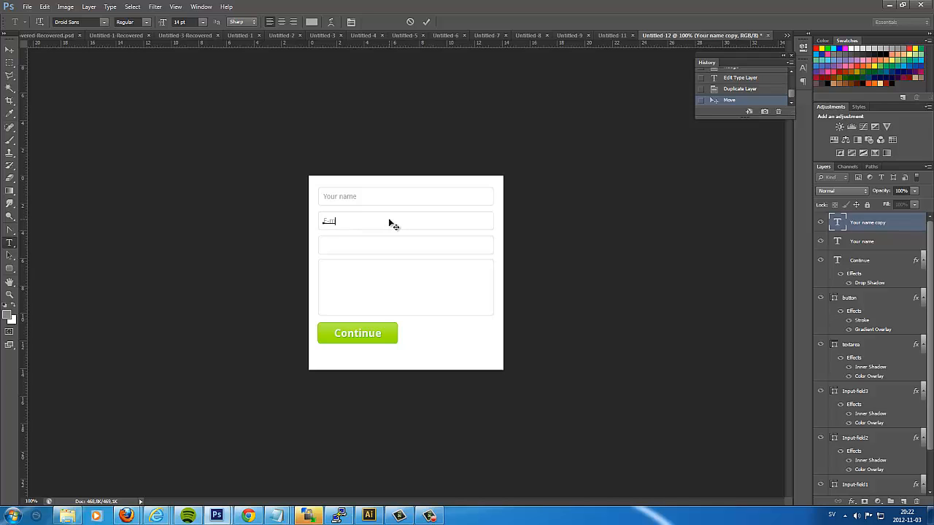
{"action": "right_click", "coordinate": [866, 221]}
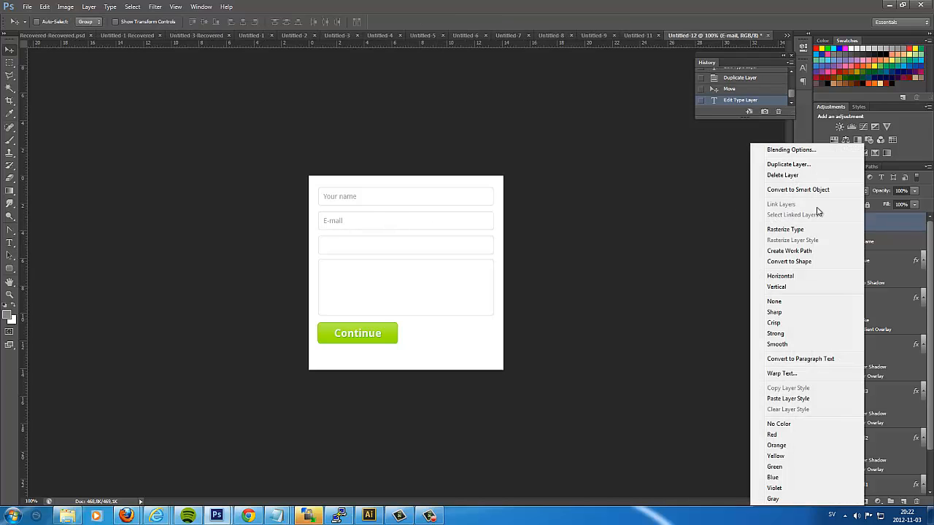
{"action": "left_click", "coordinate": [788, 164]}
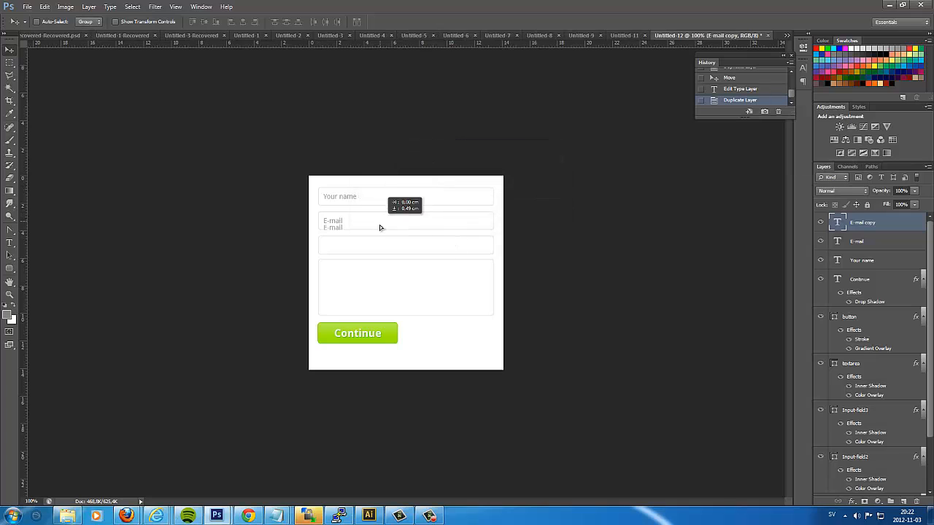
{"action": "left_click_drag", "start_coordinate": [379, 227], "coordinate": [379, 245]}
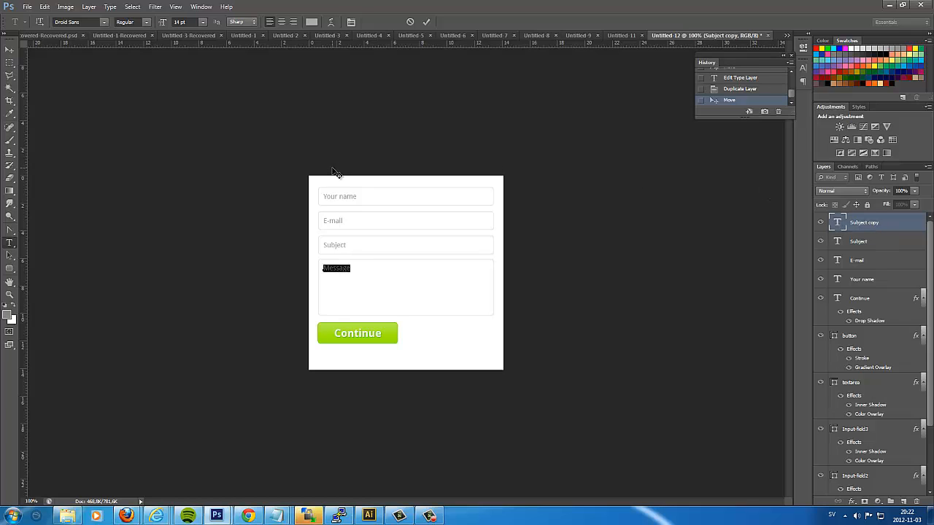
{"action": "type", "text": "Type in your m"}
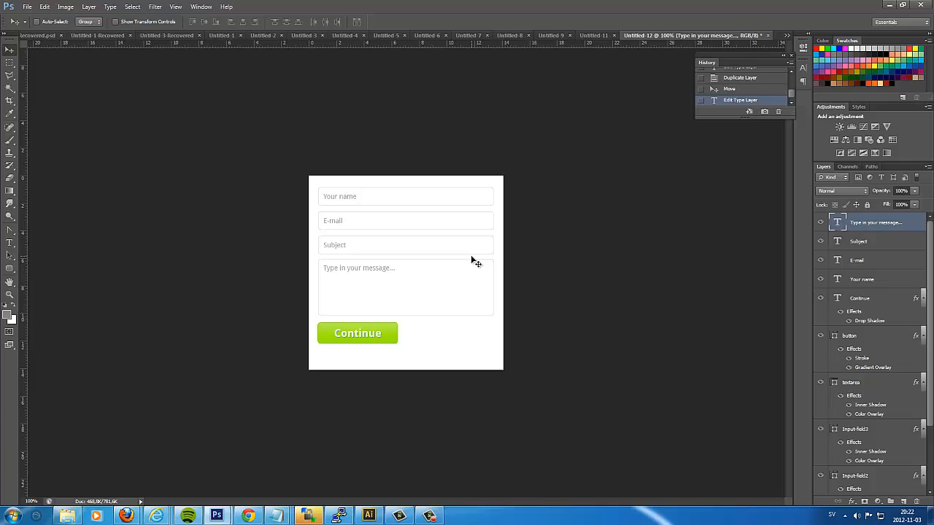
{"action": "mouse_move", "coordinate": [464, 274]}
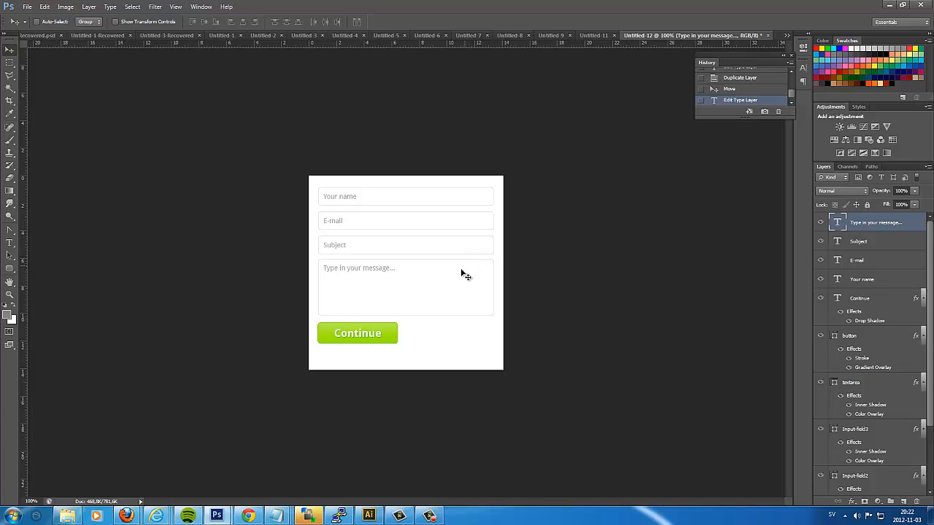
{"action": "mouse_move", "coordinate": [306, 306]}
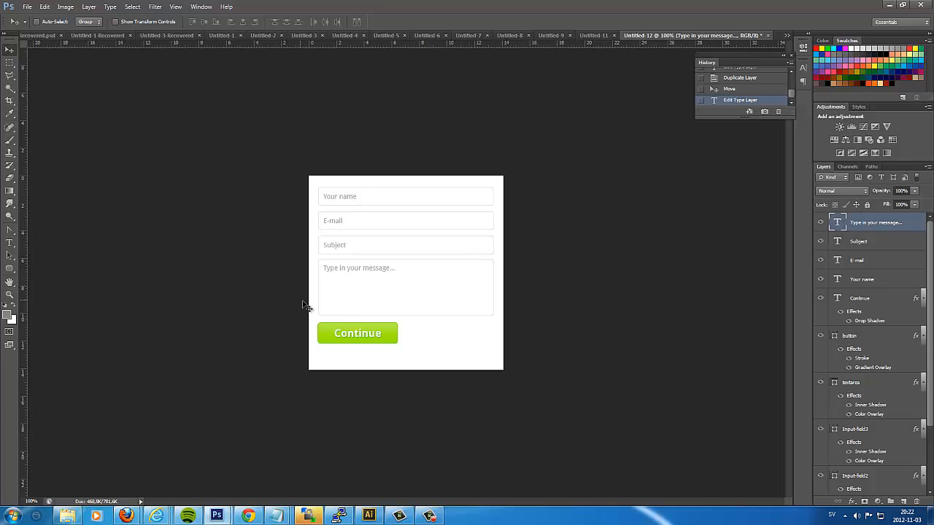